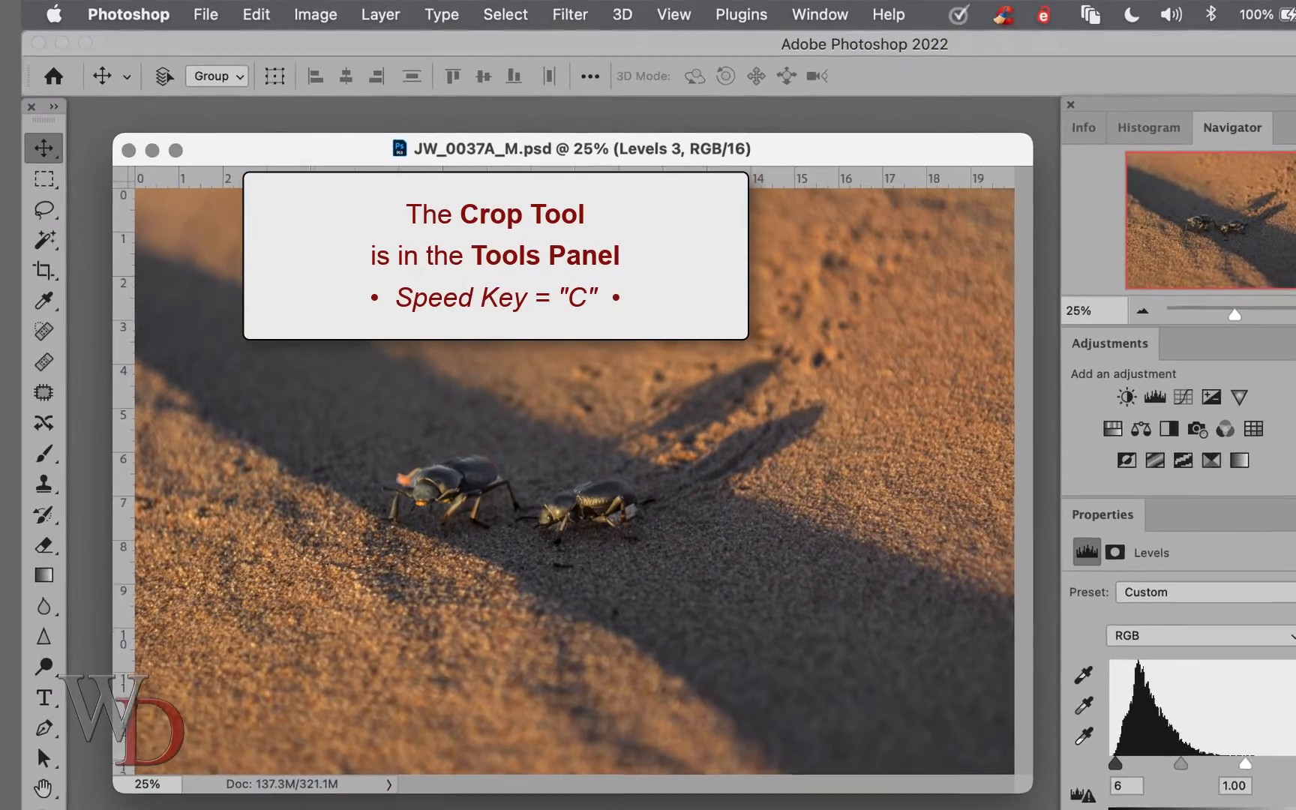
# Activate the Crop Tool so crop handles frame the whole beetle photo
pyautogui.click(43, 274)
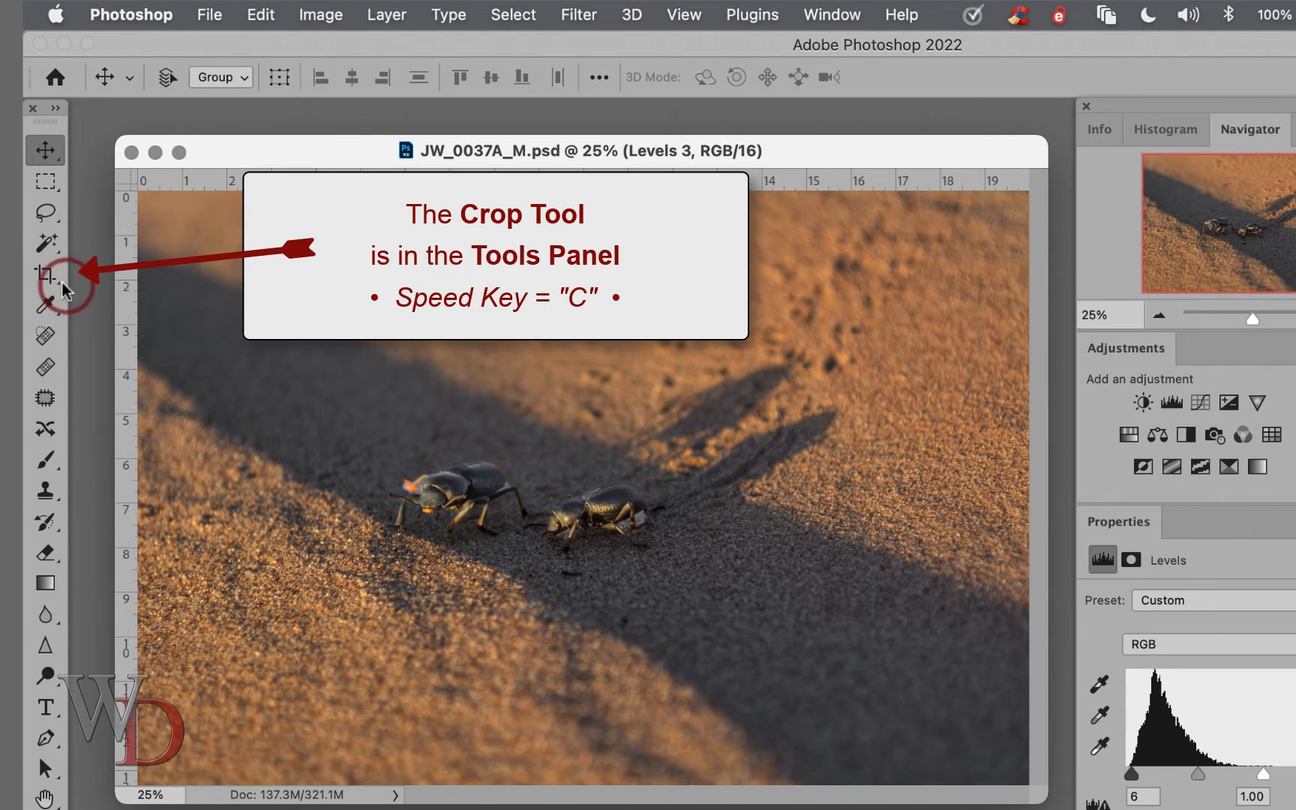
pyautogui.moveTo(46, 273)
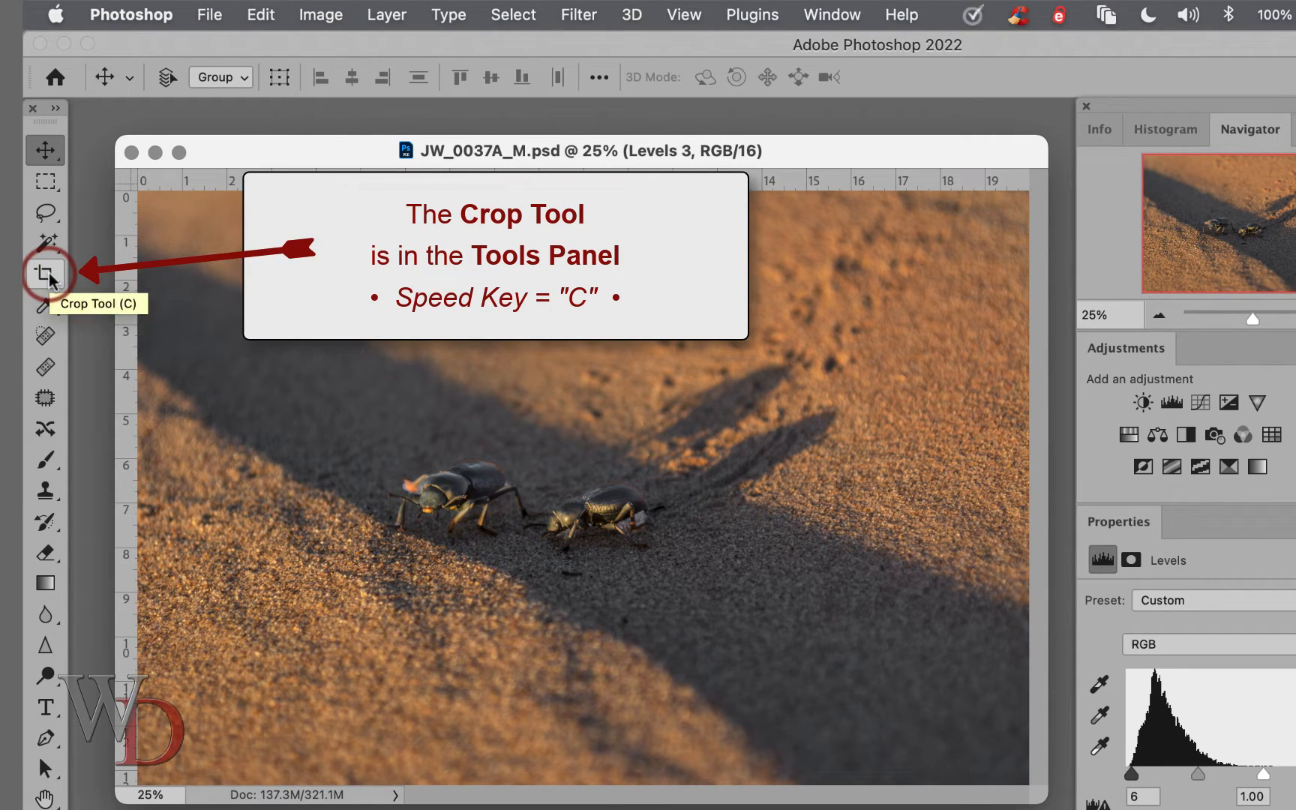
pyautogui.click(46, 273)
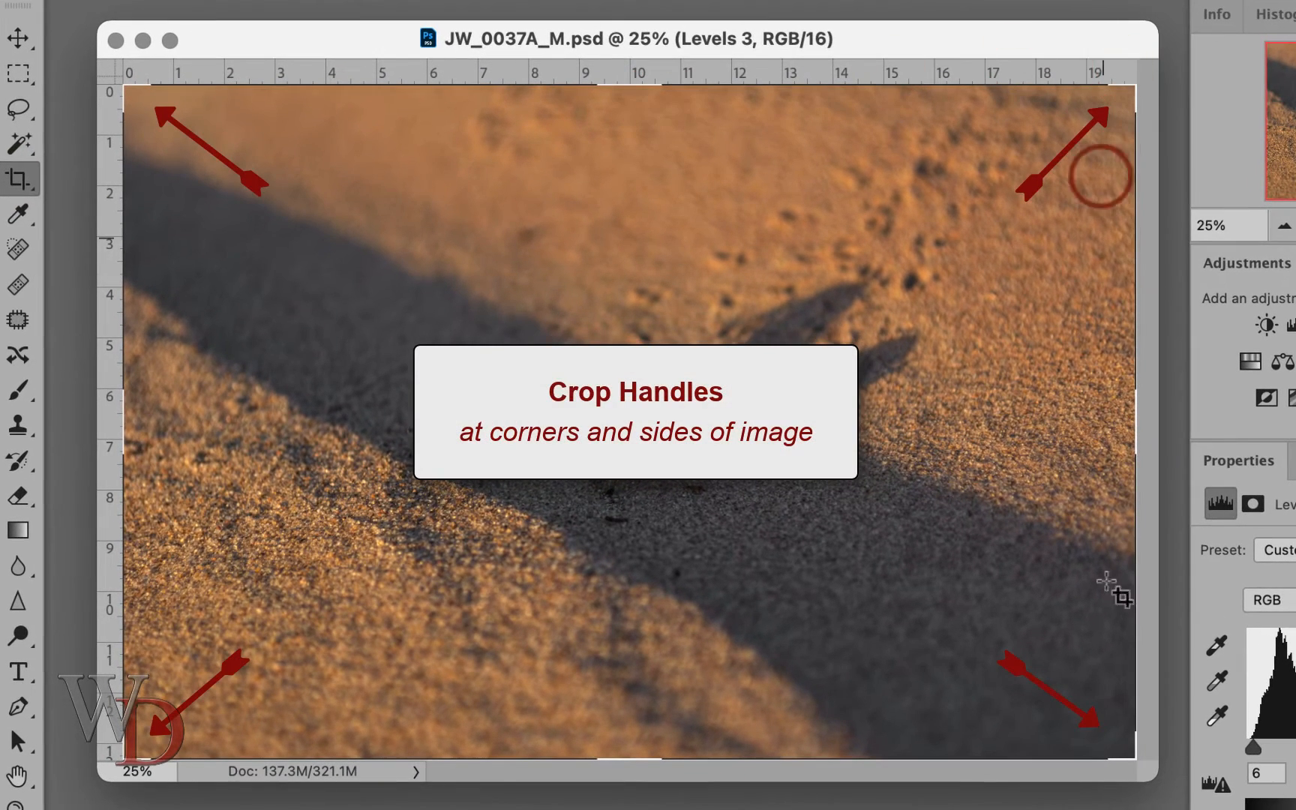
pyautogui.moveTo(126, 55)
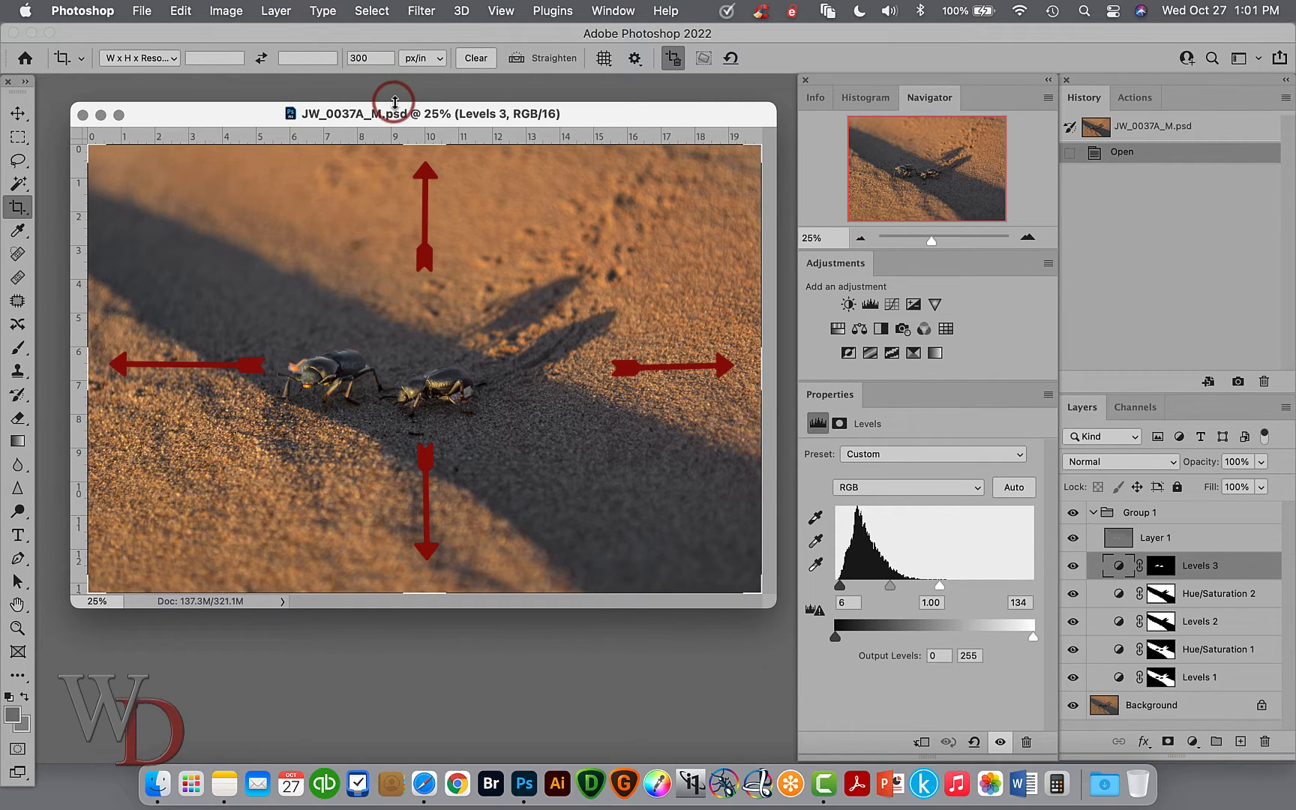
pyautogui.moveTo(746, 647)
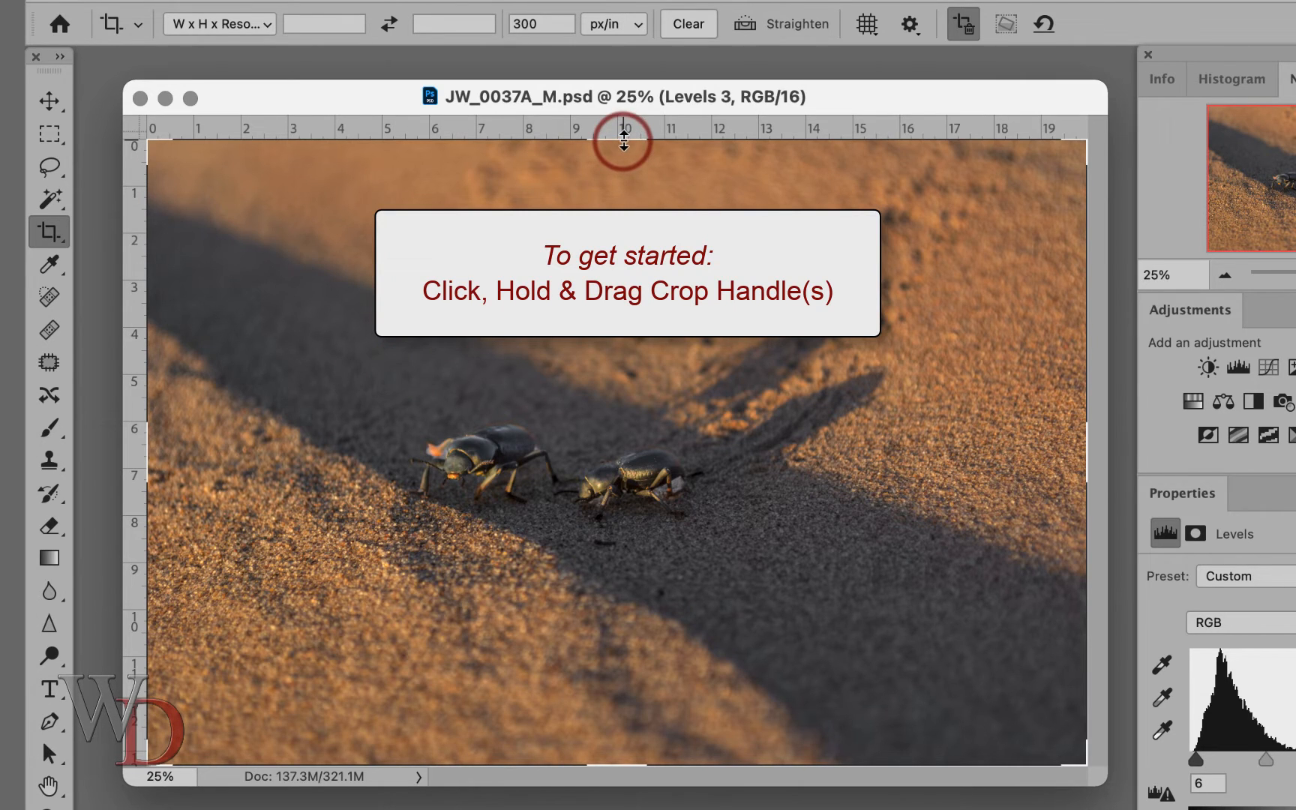
# Pull the top crop edge down and the left edge inward around the beetles
pyautogui.moveTo(623, 143); pyautogui.dragTo(623, 210)
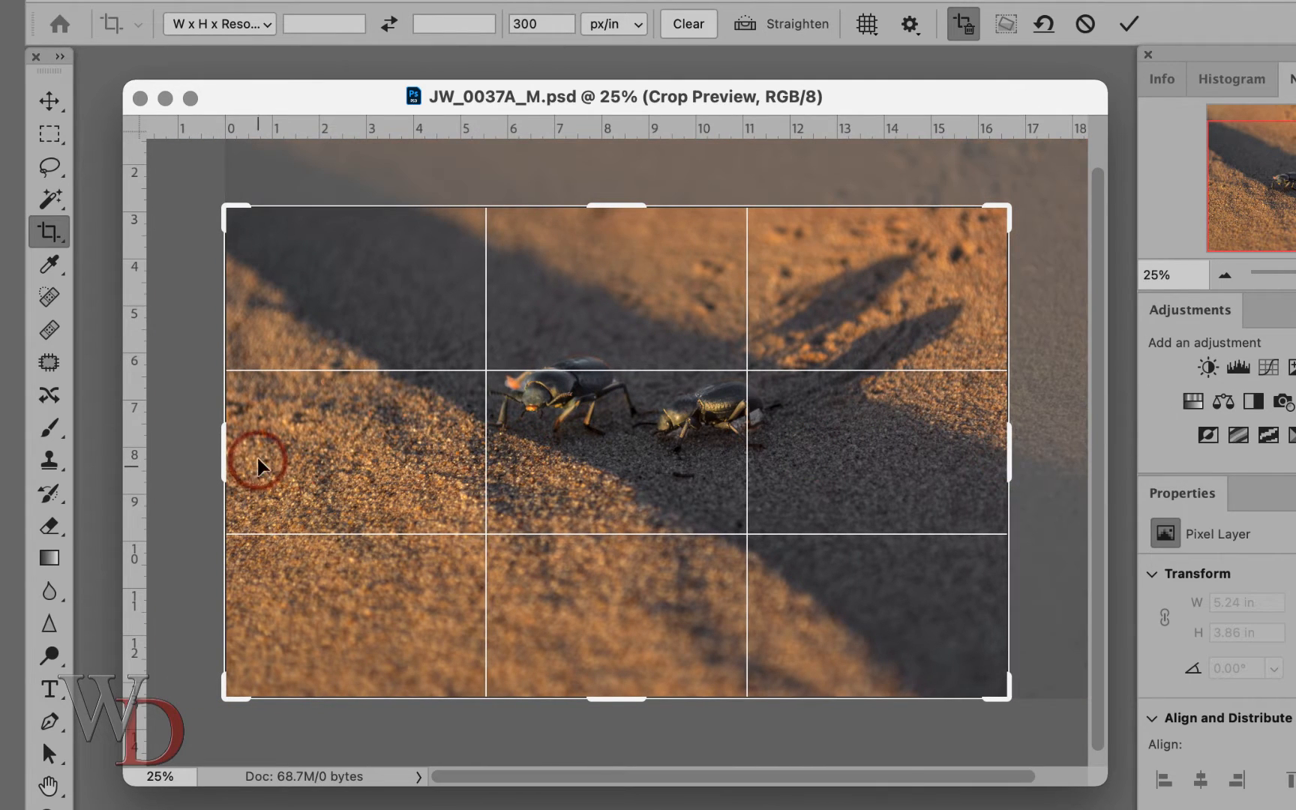
pyautogui.moveTo(240, 455); pyautogui.dragTo(302, 460)
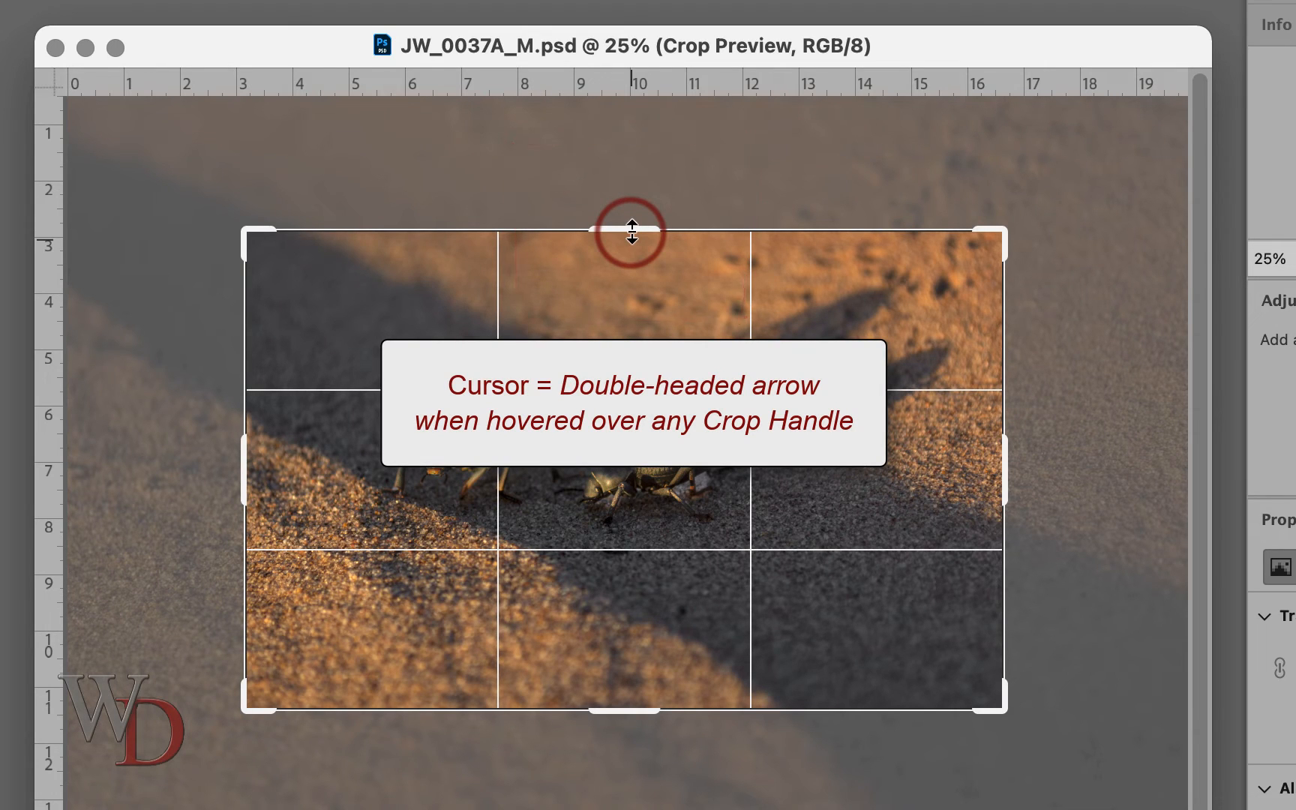
pyautogui.moveTo(996, 236)
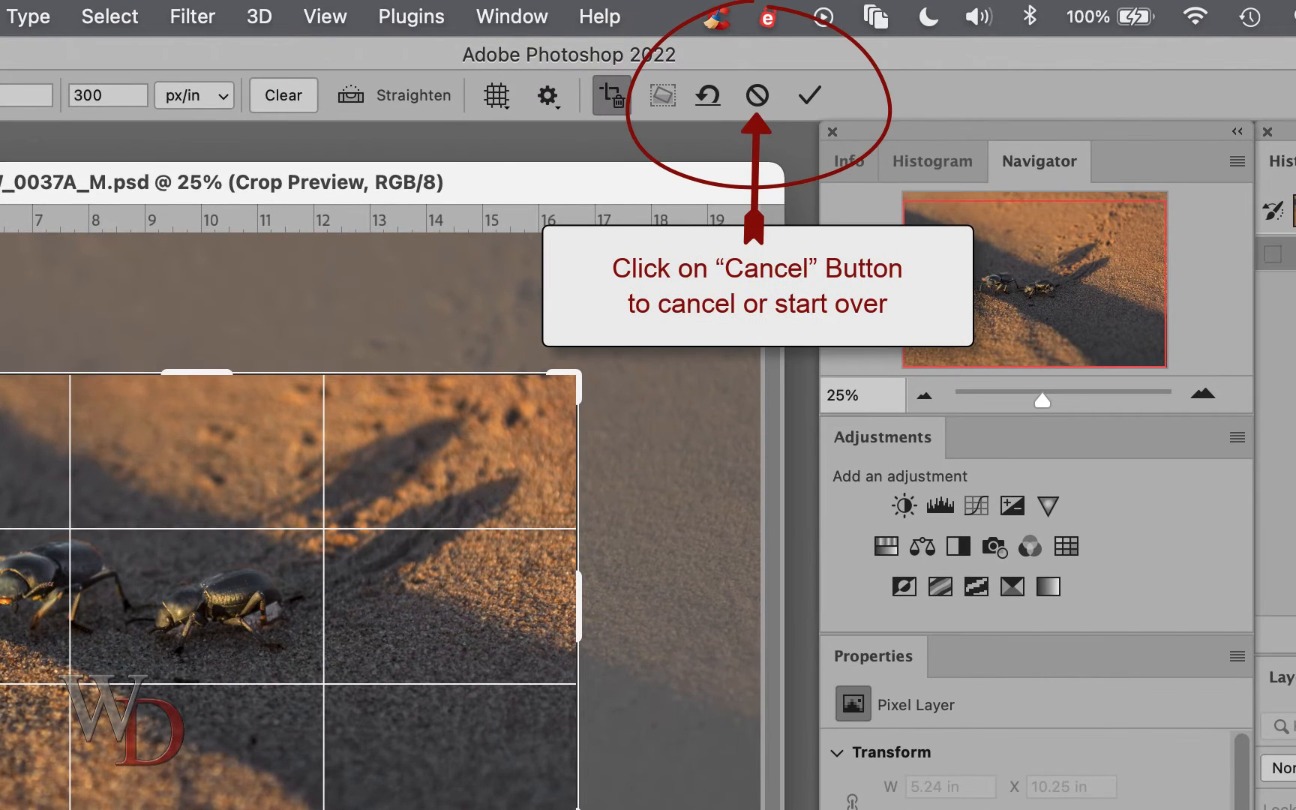
pyautogui.moveTo(754, 95)
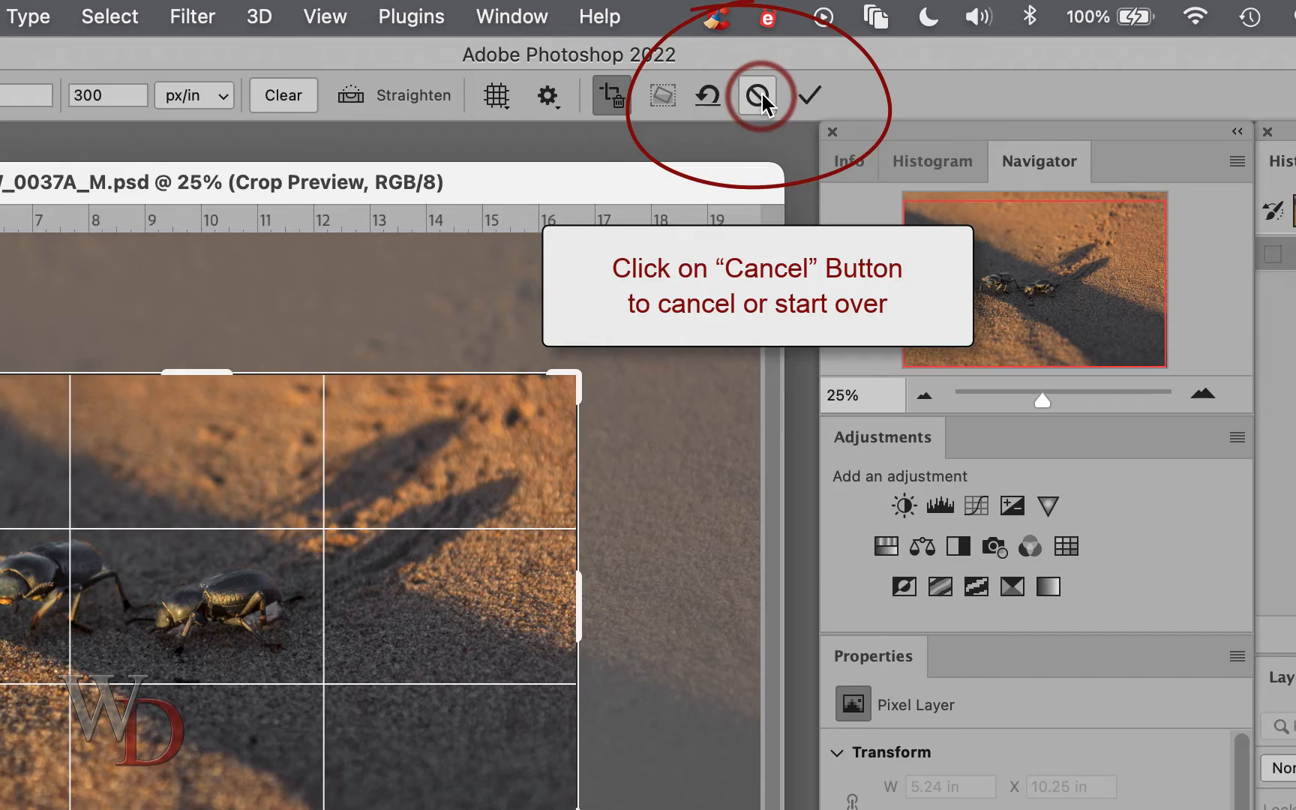
# Cancel the pending beetle crop from the Options Bar
pyautogui.click(757, 95)
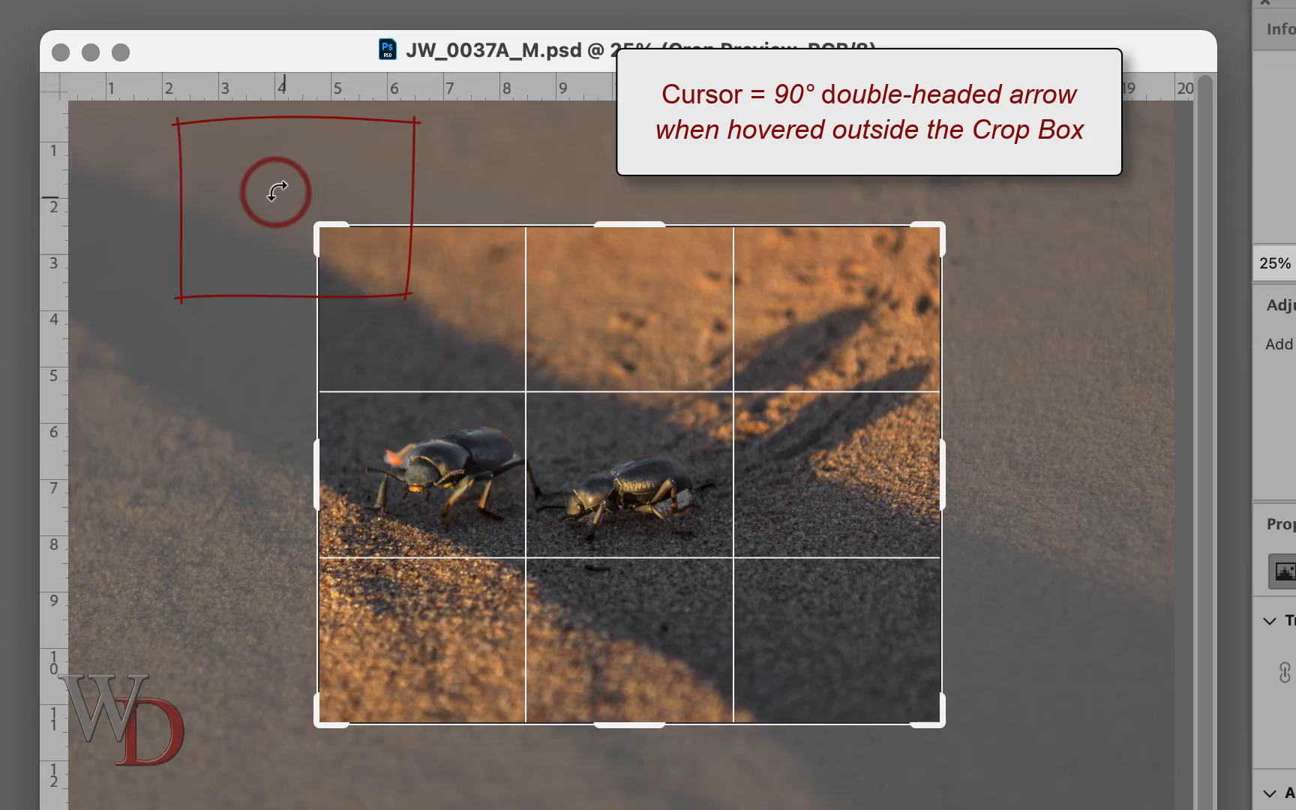
# Drag outside the crop box to try rotating the beetle photo
pyautogui.moveTo(276, 192); pyautogui.dragTo(306, 186)
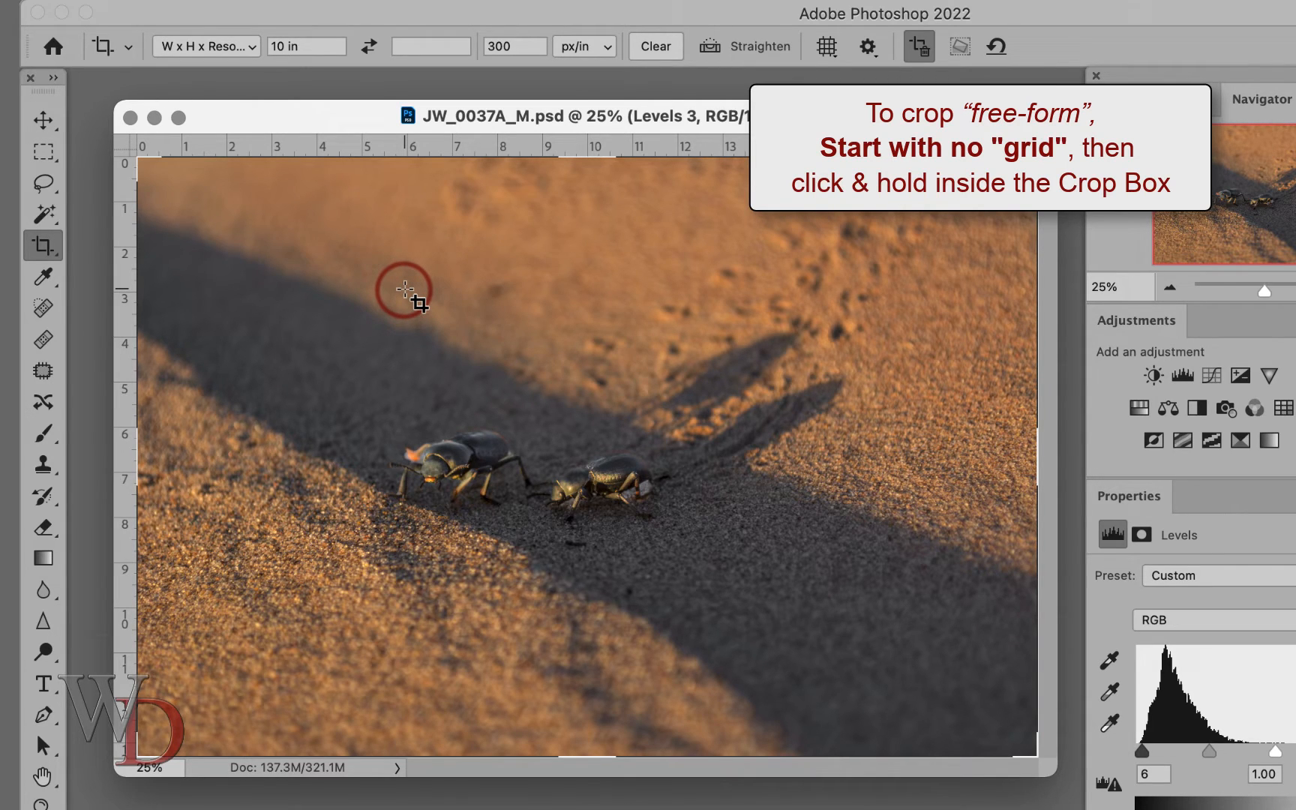
# Drag a free-form crop marquee from upper left to lower right around both beetles
pyautogui.moveTo(403, 293); pyautogui.dragTo(662, 483)
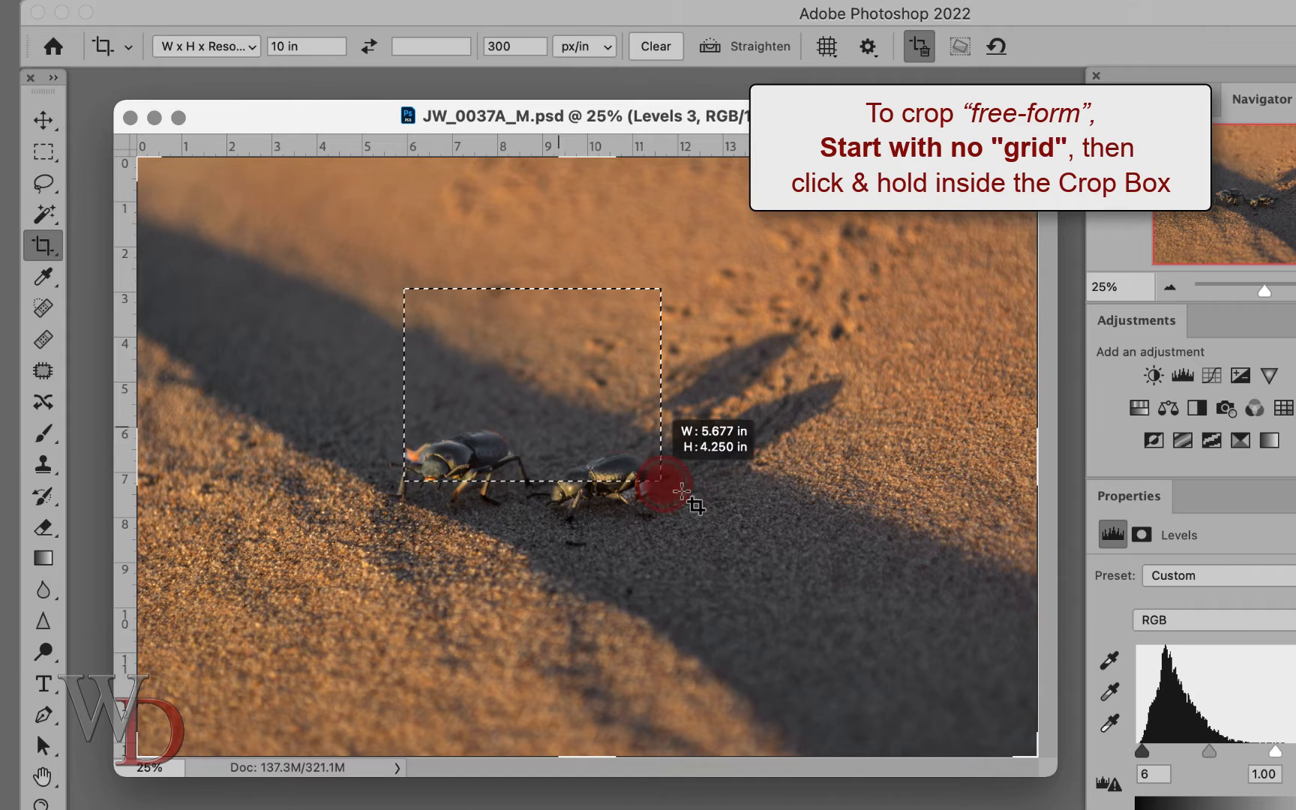
pyautogui.moveTo(657, 487); pyautogui.dragTo(843, 566)
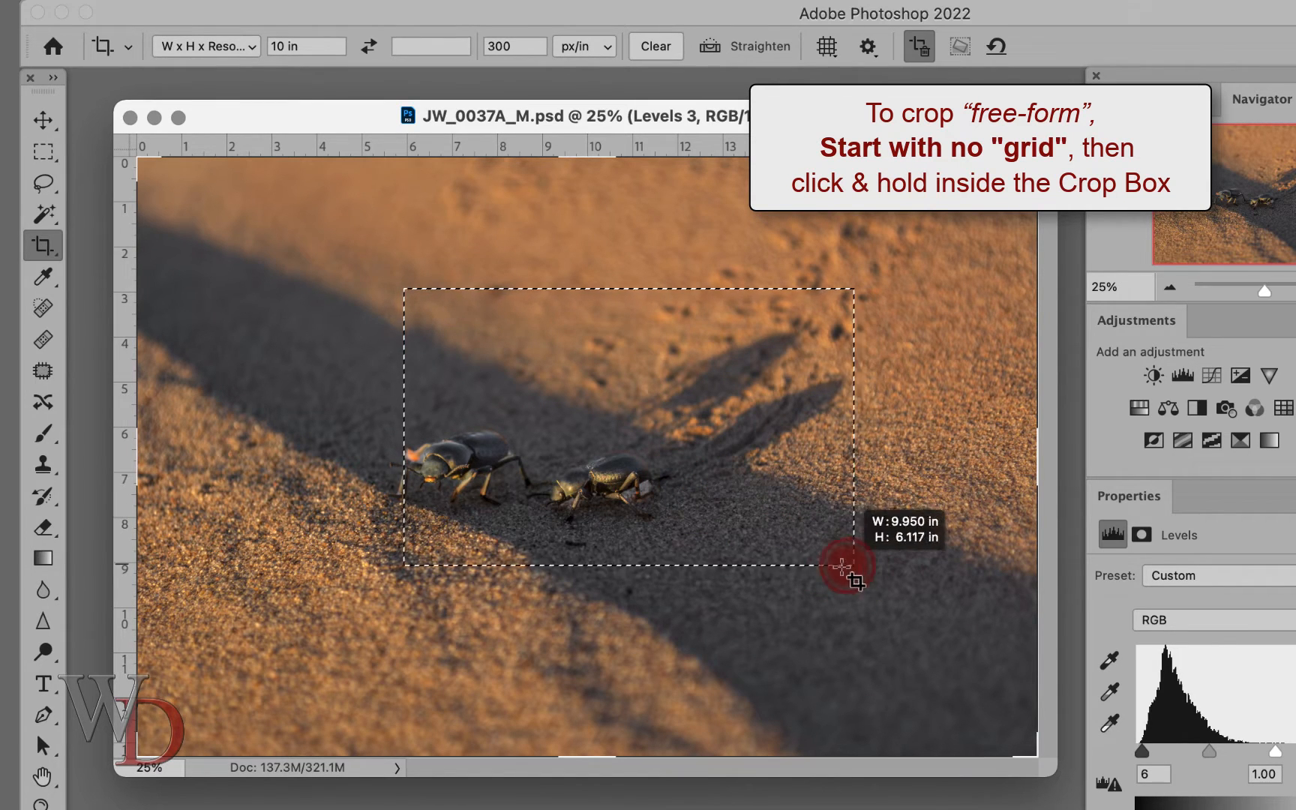
pyautogui.moveTo(835, 566); pyautogui.dragTo(865, 641)
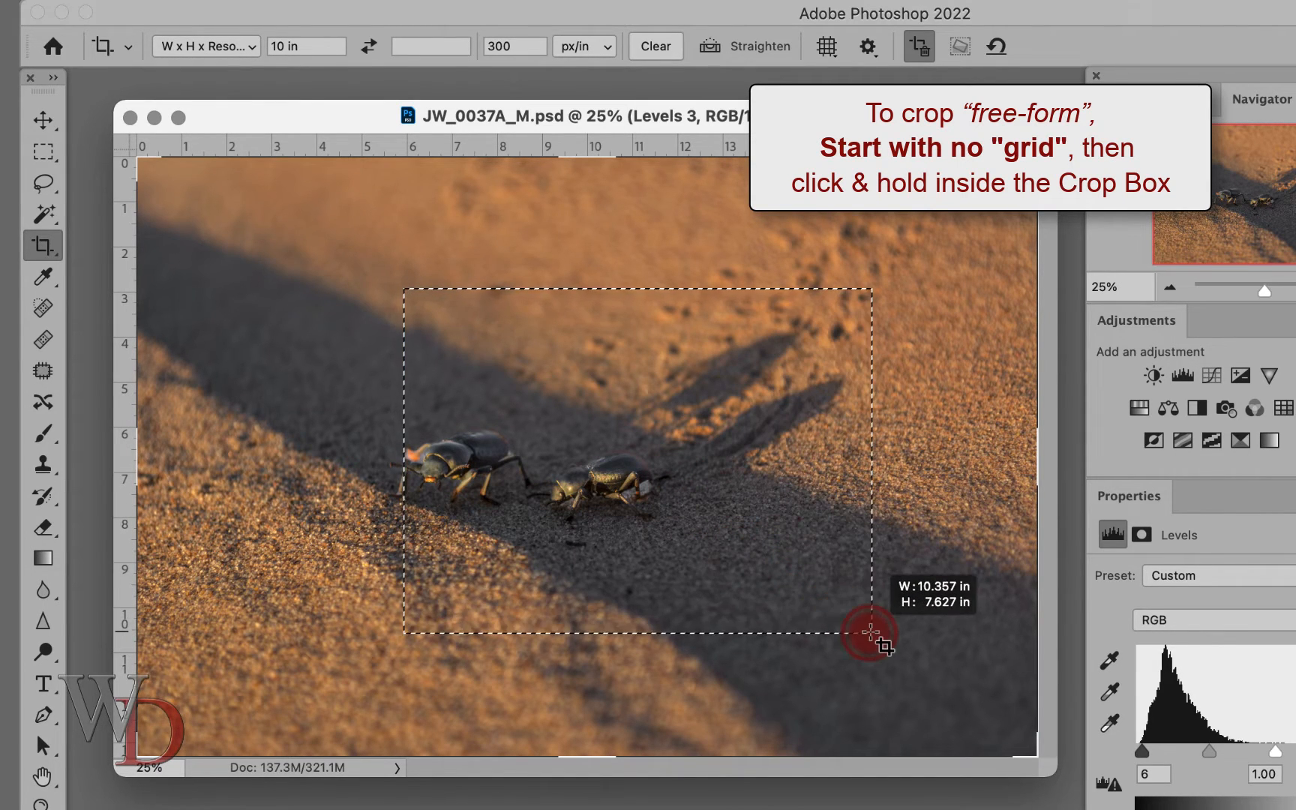
pyautogui.moveTo(866, 640); pyautogui.dragTo(873, 649)
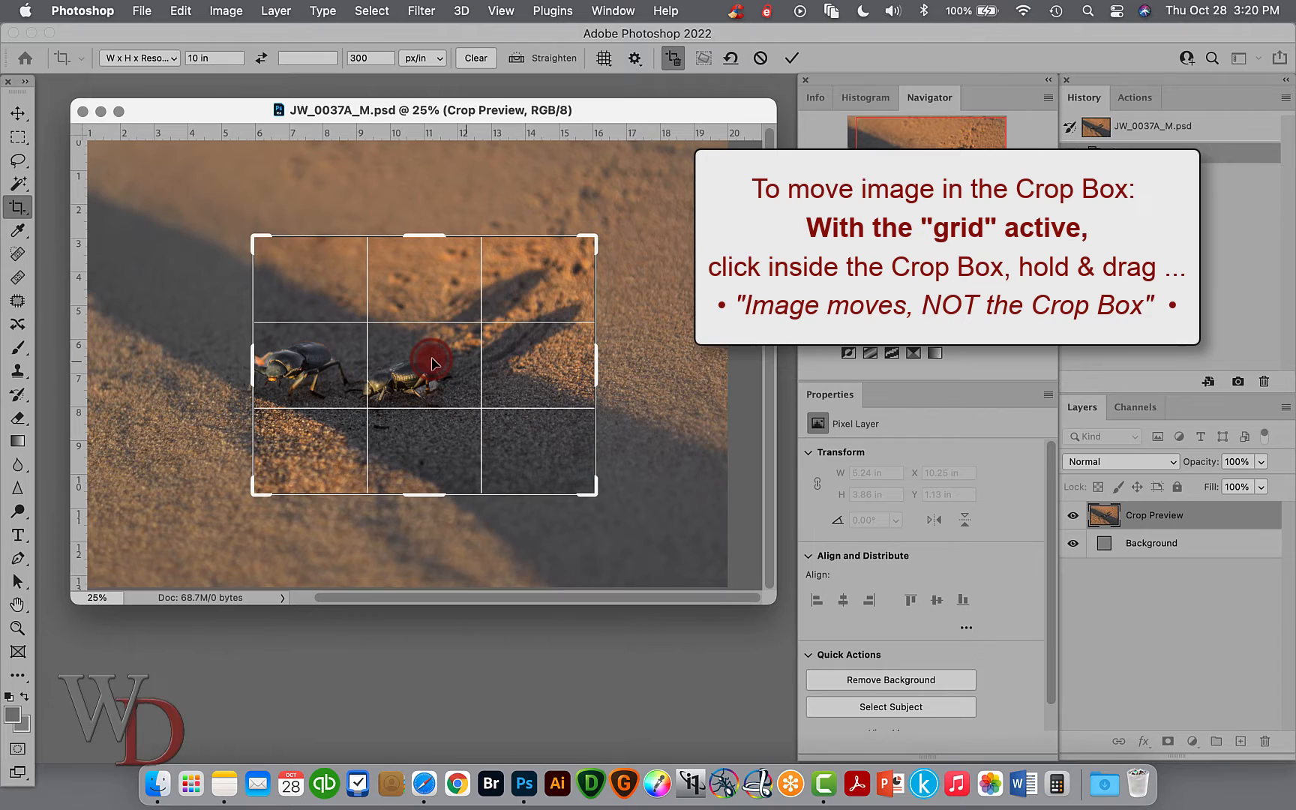
# Slide the beetles within the crop frame, then cancel the crop
pyautogui.moveTo(434, 364); pyautogui.dragTo(461, 359)
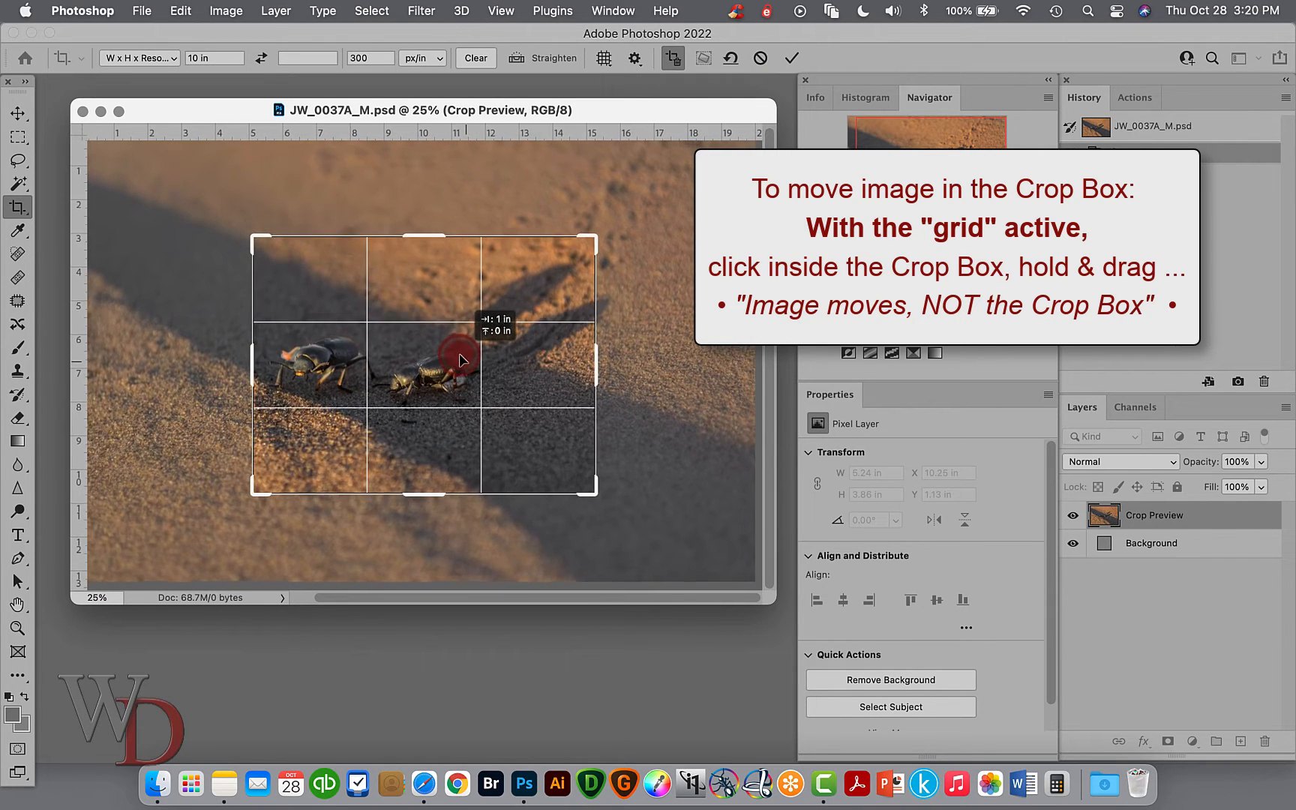
pyautogui.moveTo(471, 364); pyautogui.dragTo(453, 360)
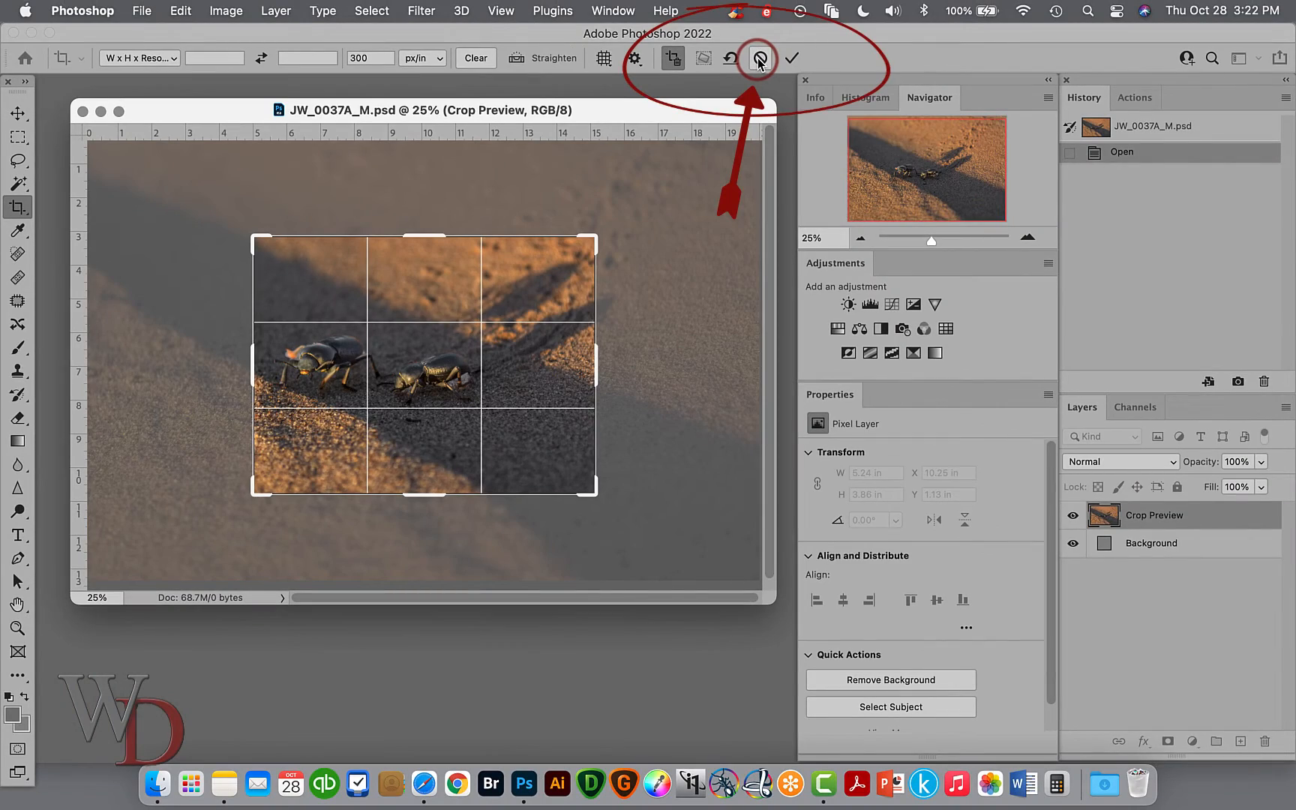
pyautogui.click(760, 58)
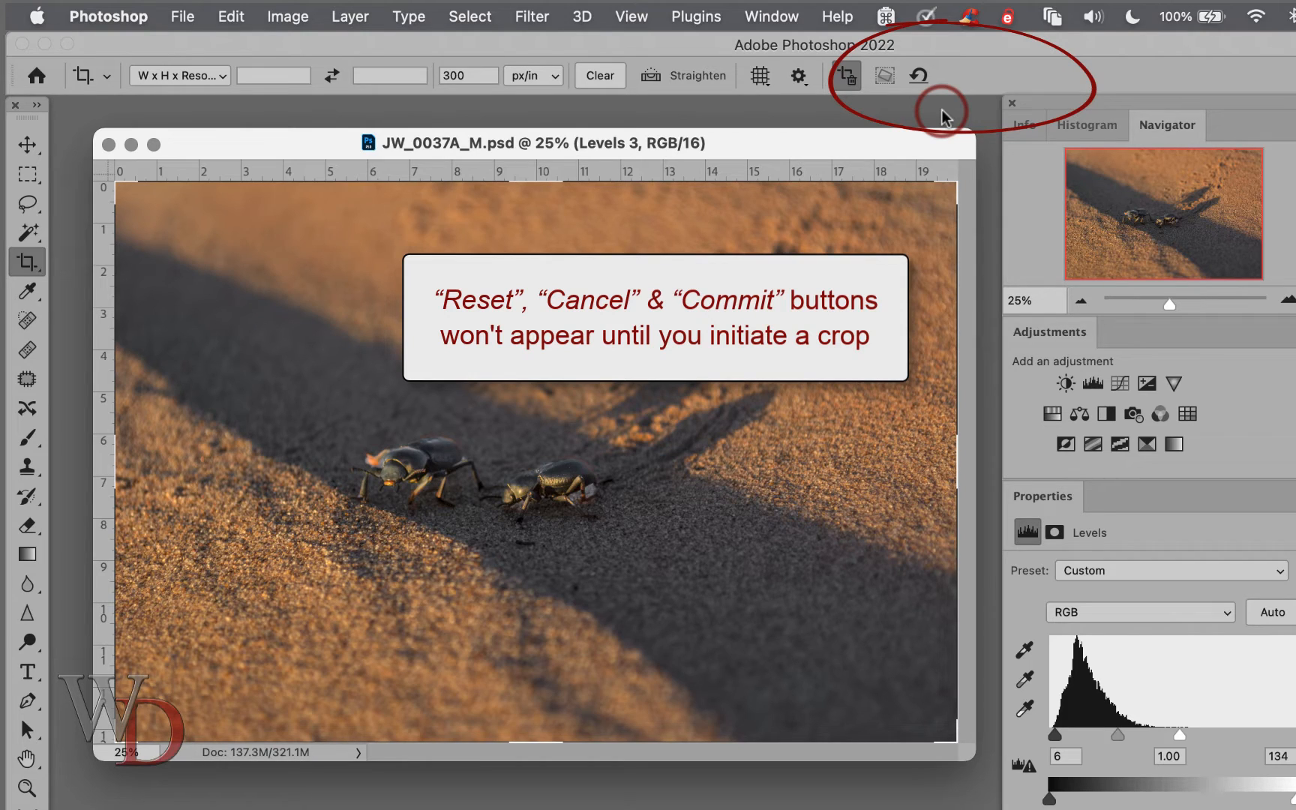
pyautogui.moveTo(665, 169)
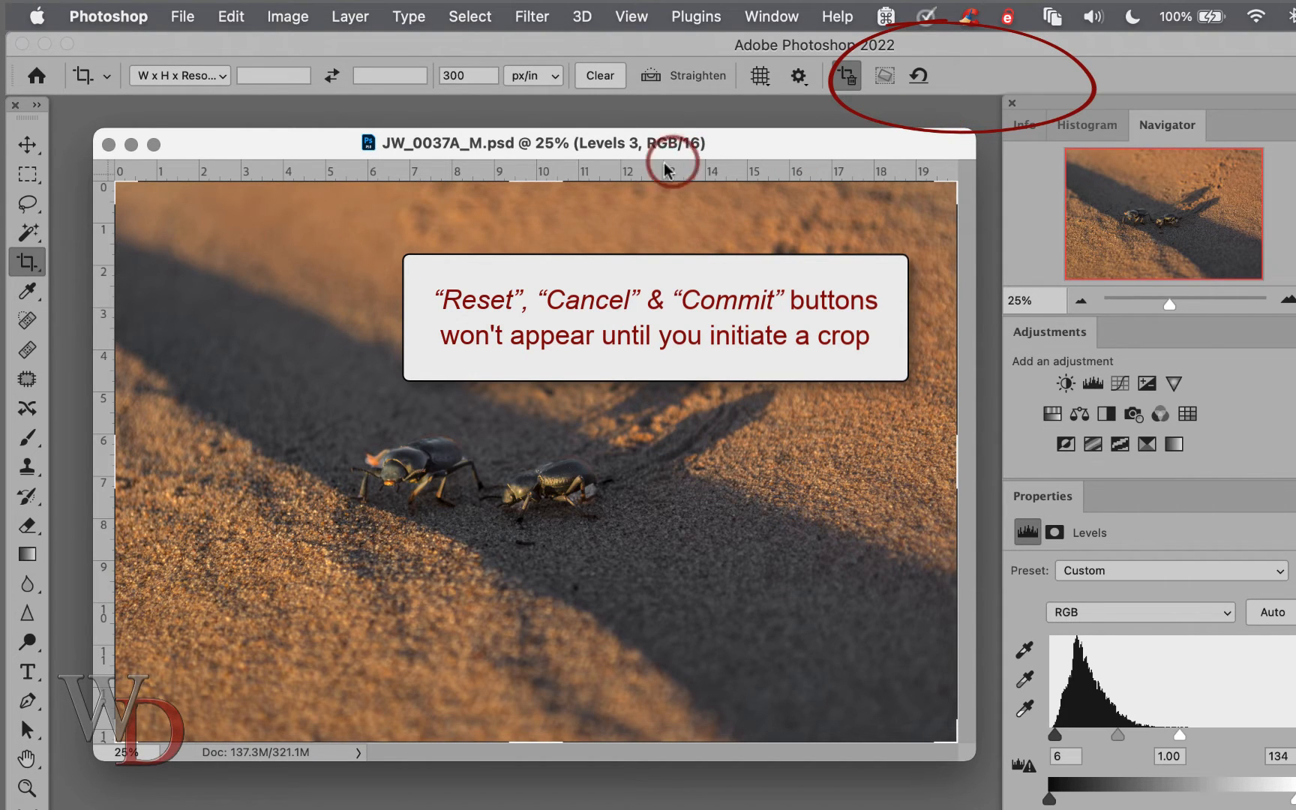
pyautogui.moveTo(537, 181)
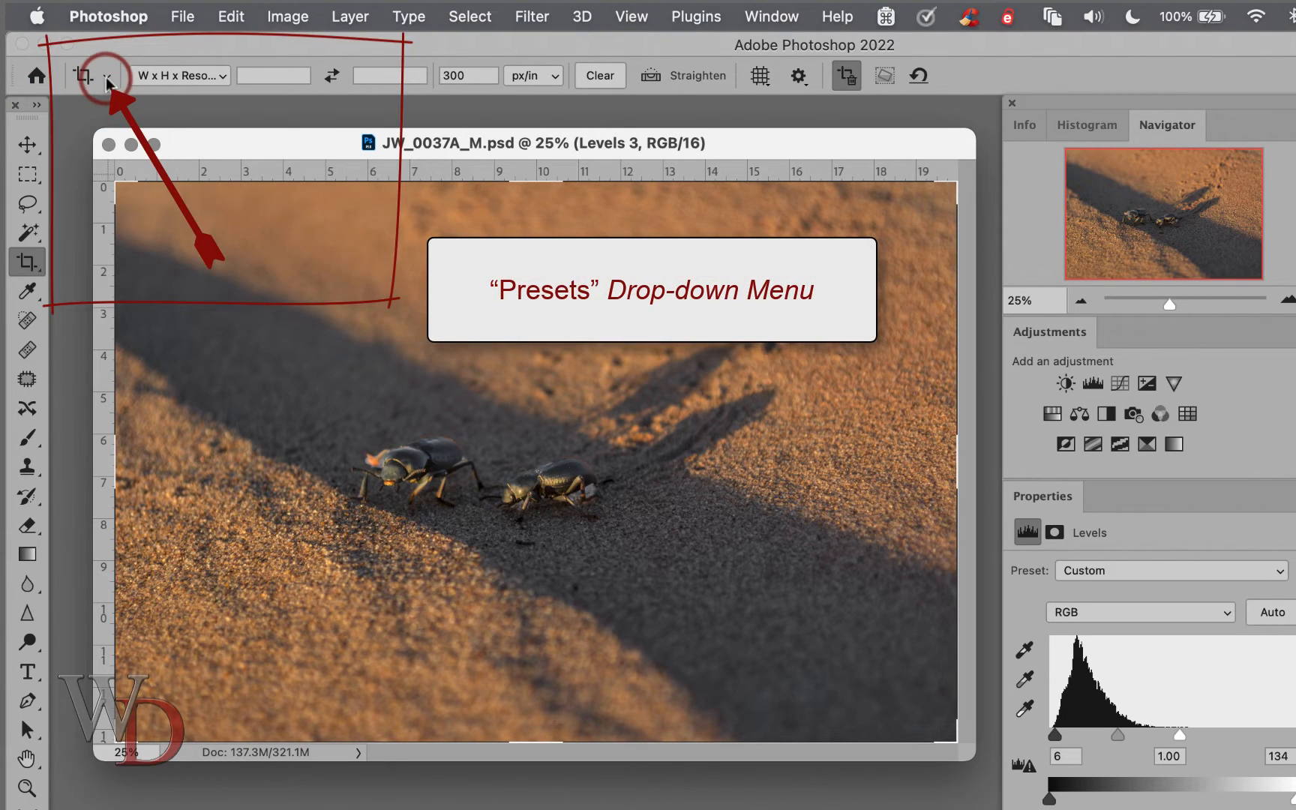
pyautogui.click(108, 75)
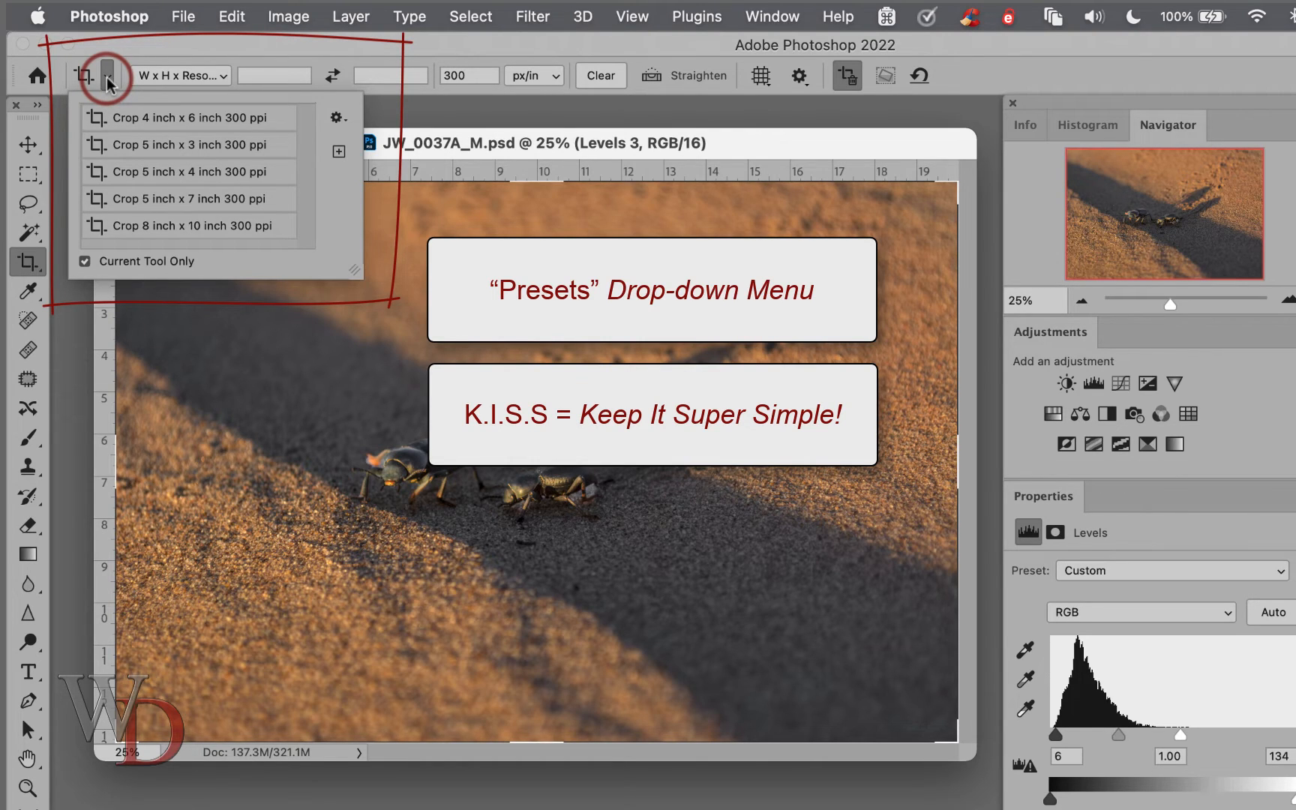
pyautogui.click(104, 75)
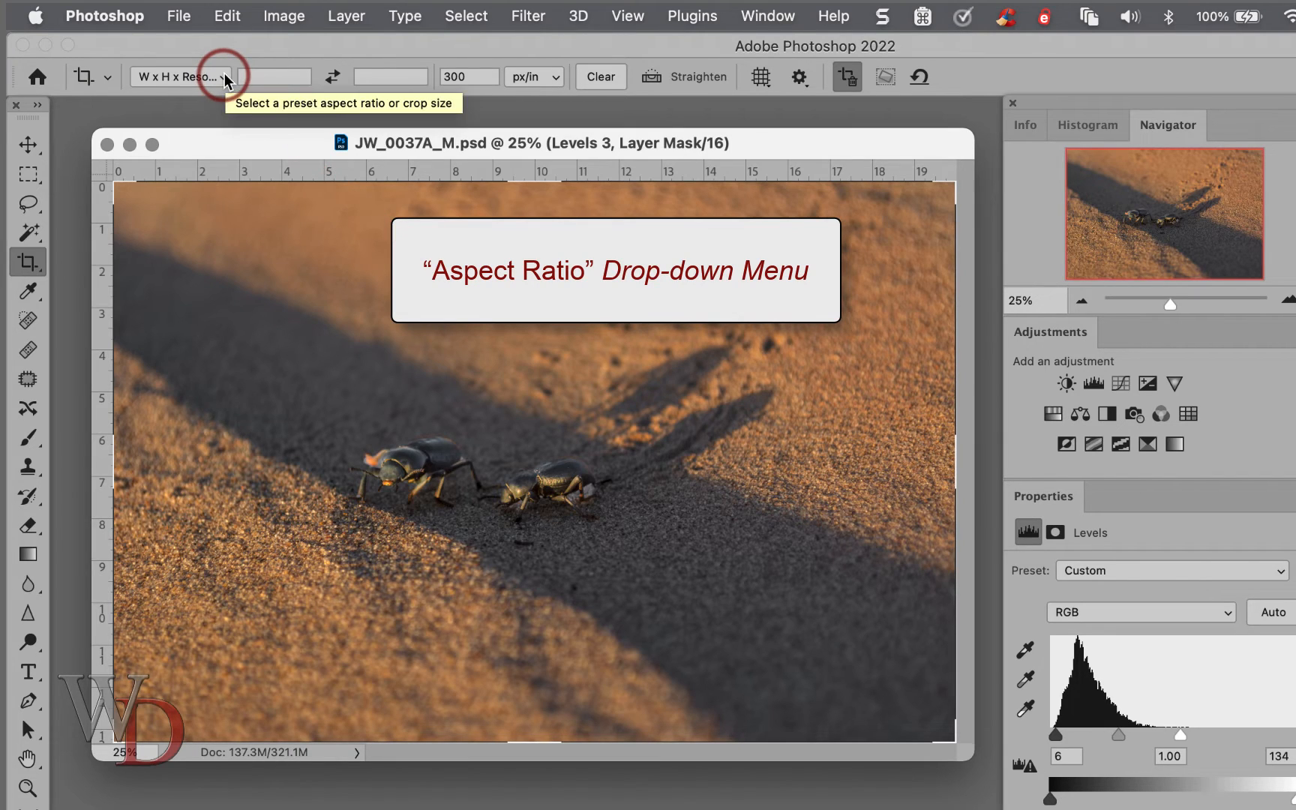
# Choose W x H x Resolution from the aspect ratio drop-down
pyautogui.click(178, 75)
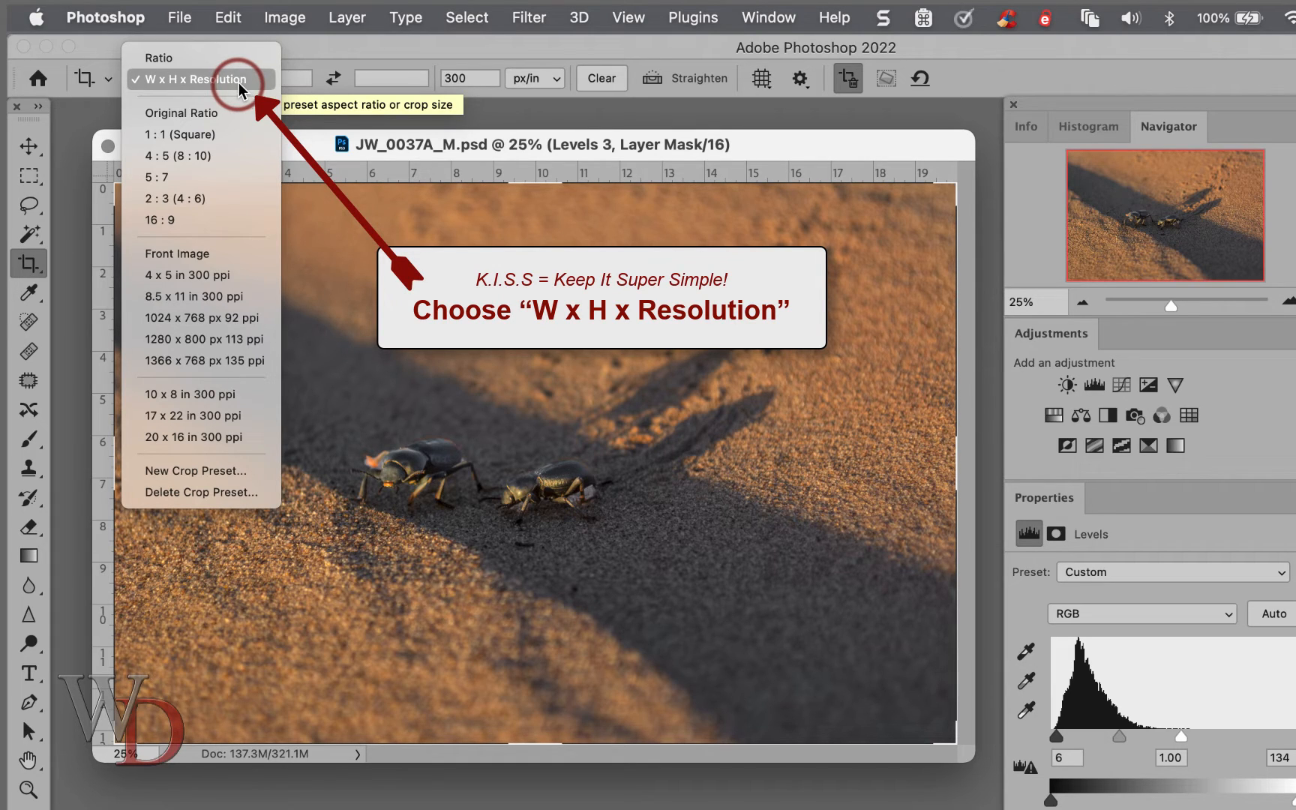
pyautogui.click(192, 80)
pyautogui.write('8')
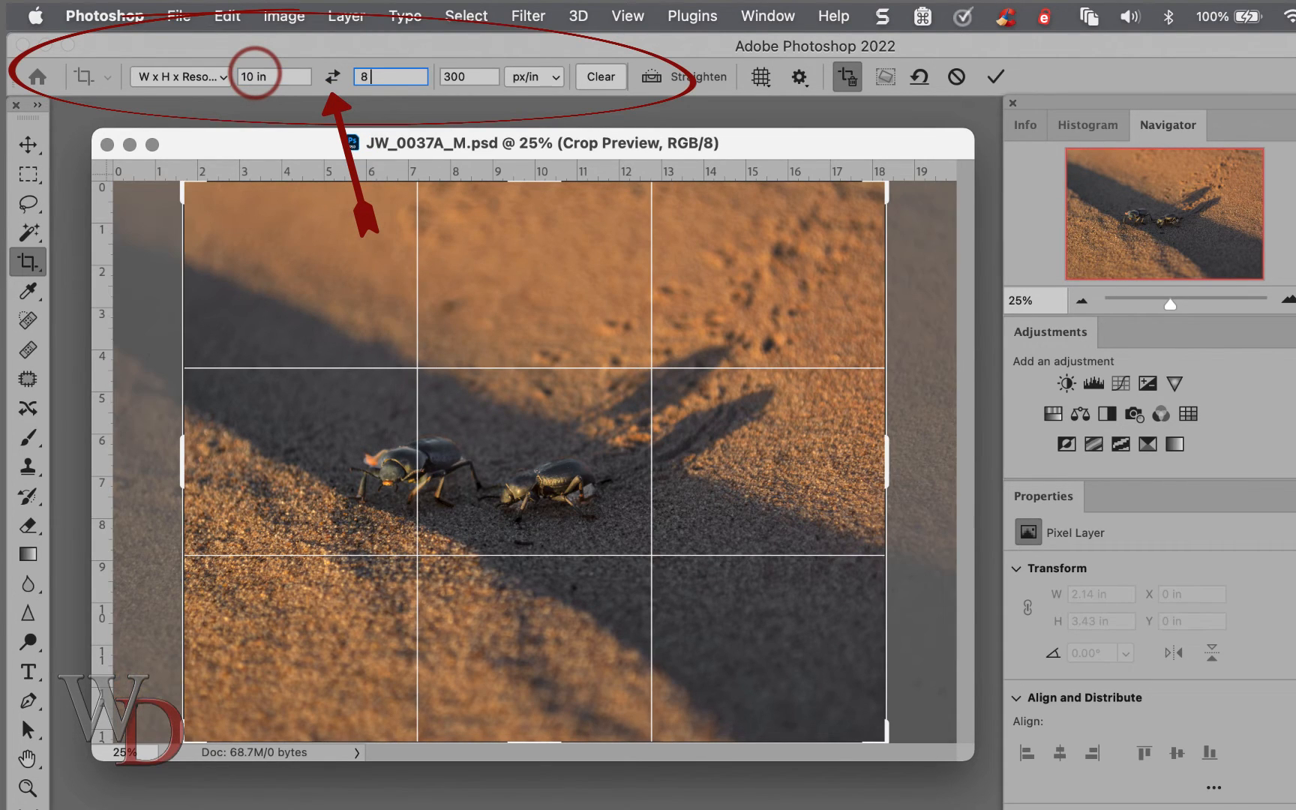
# Swap the 10 x 8 in dimensions to get a portrait 8 x 10 in crop
pyautogui.click(332, 76)
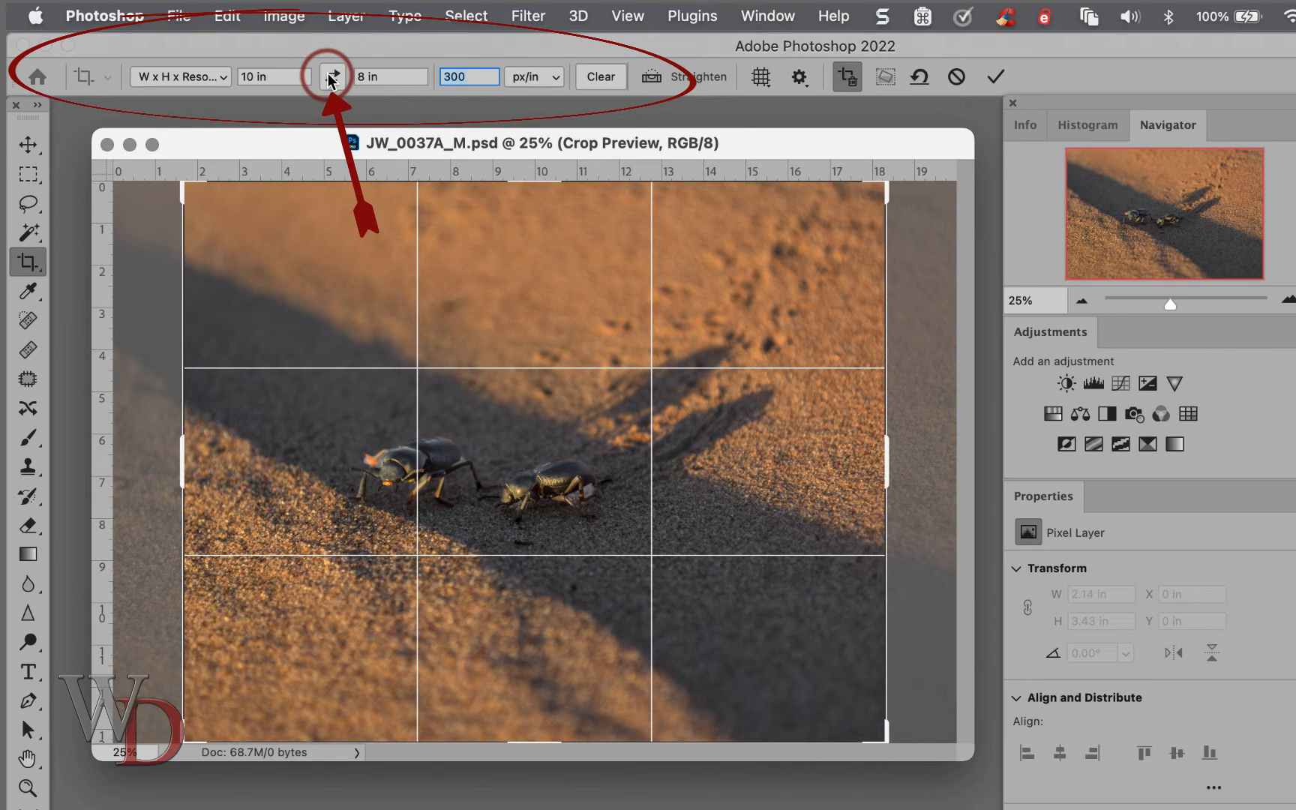
pyautogui.click(332, 76)
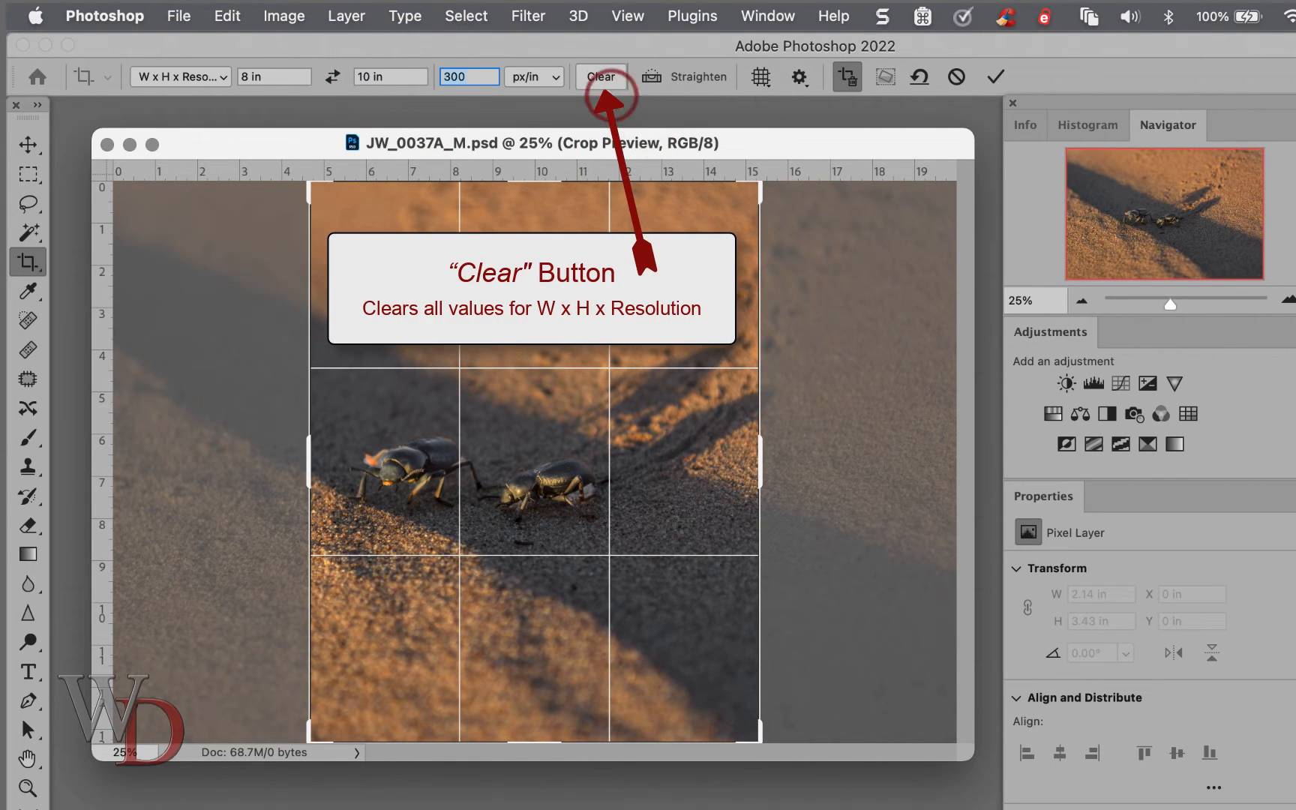
pyautogui.moveTo(603, 75)
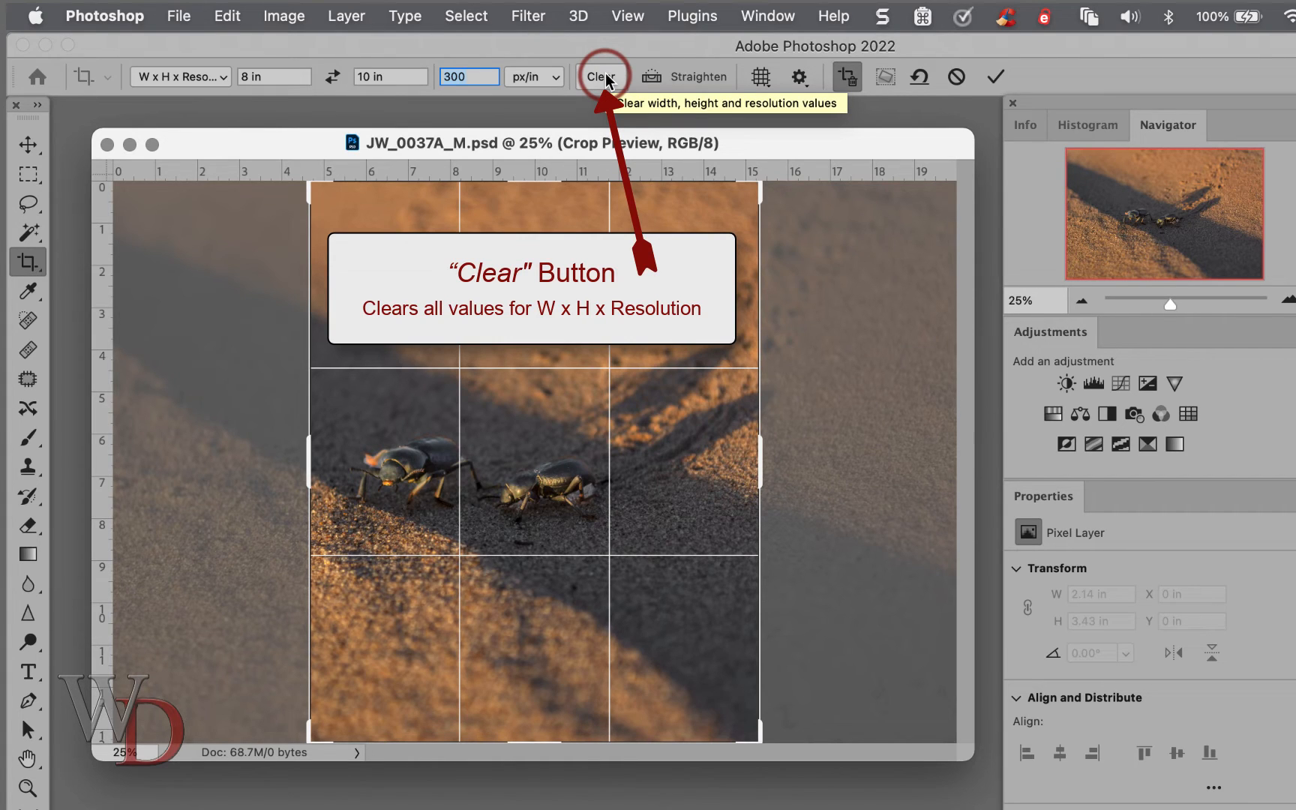
pyautogui.click(603, 76)
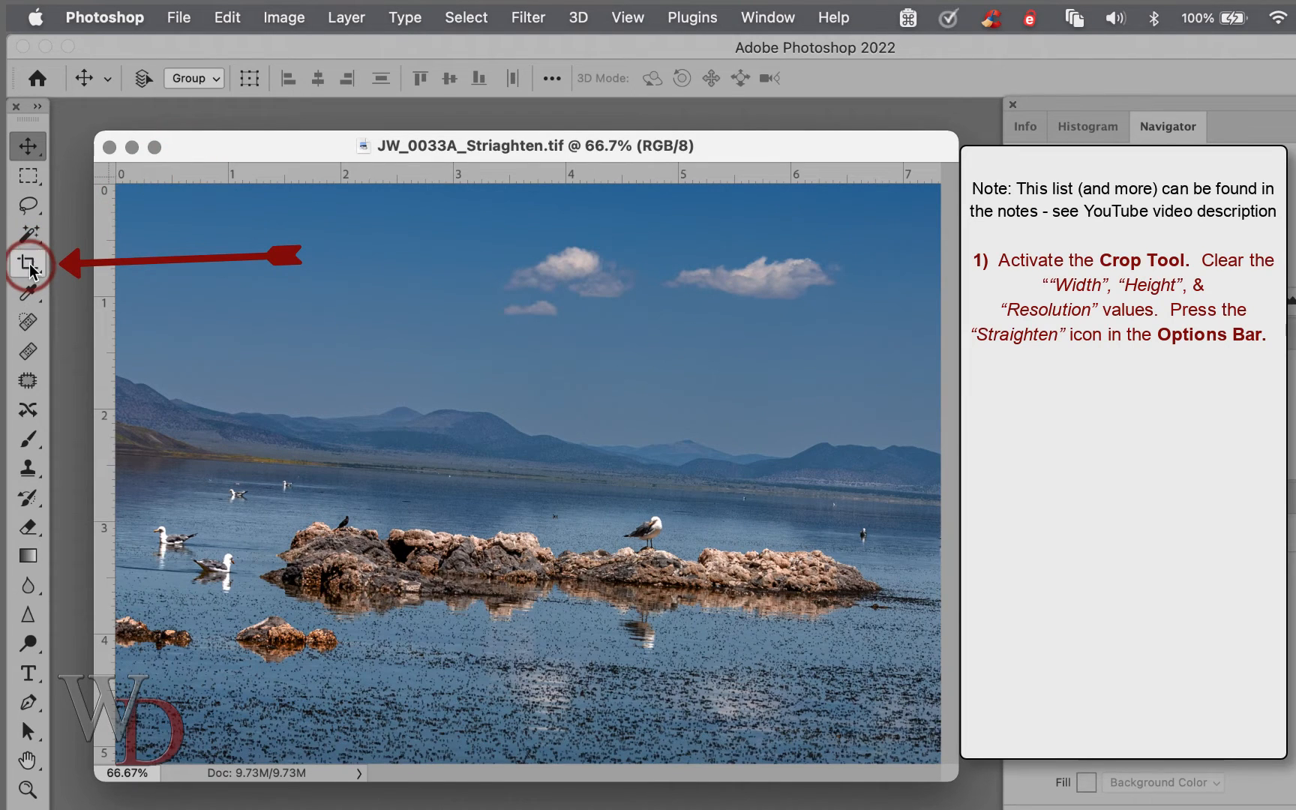
# Activate the Crop Tool on the lake photo, clear the size values, and choose Straighten
pyautogui.click(28, 262)
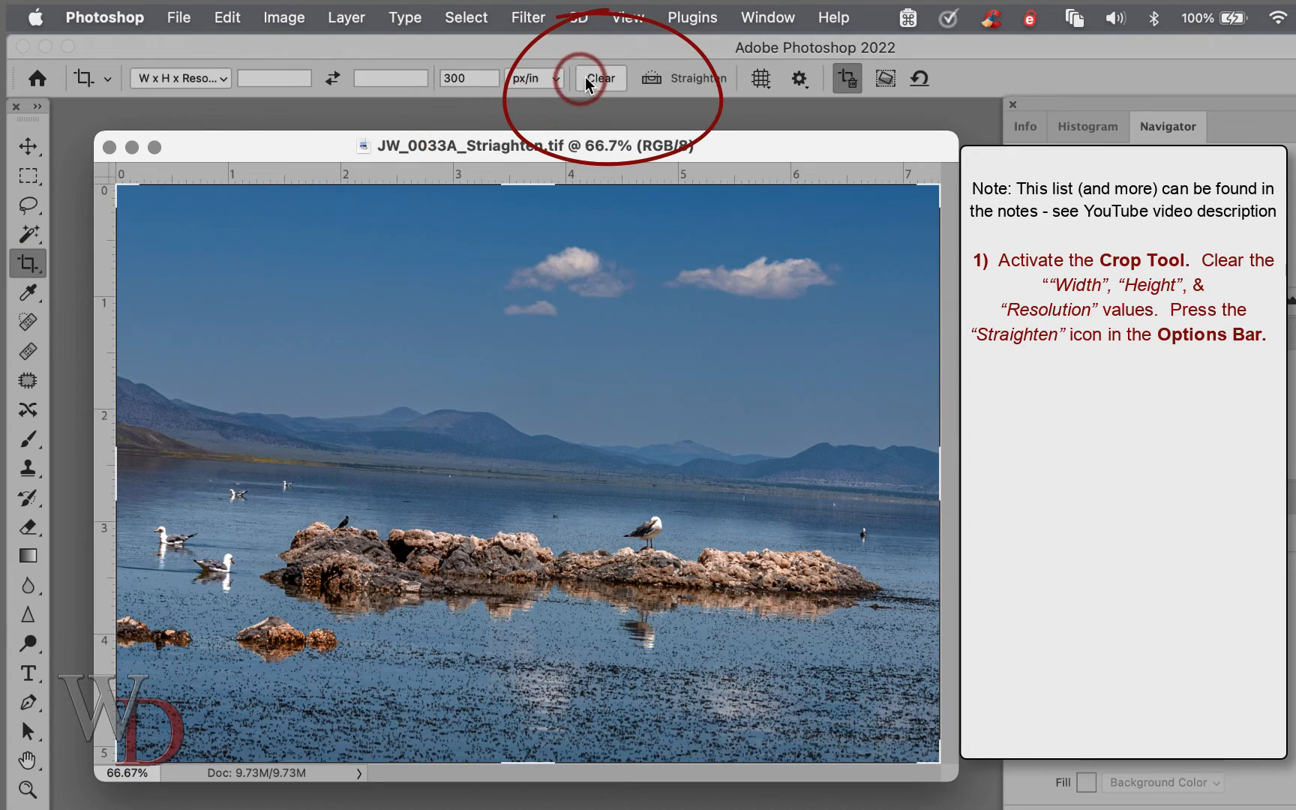
pyautogui.moveTo(601, 78)
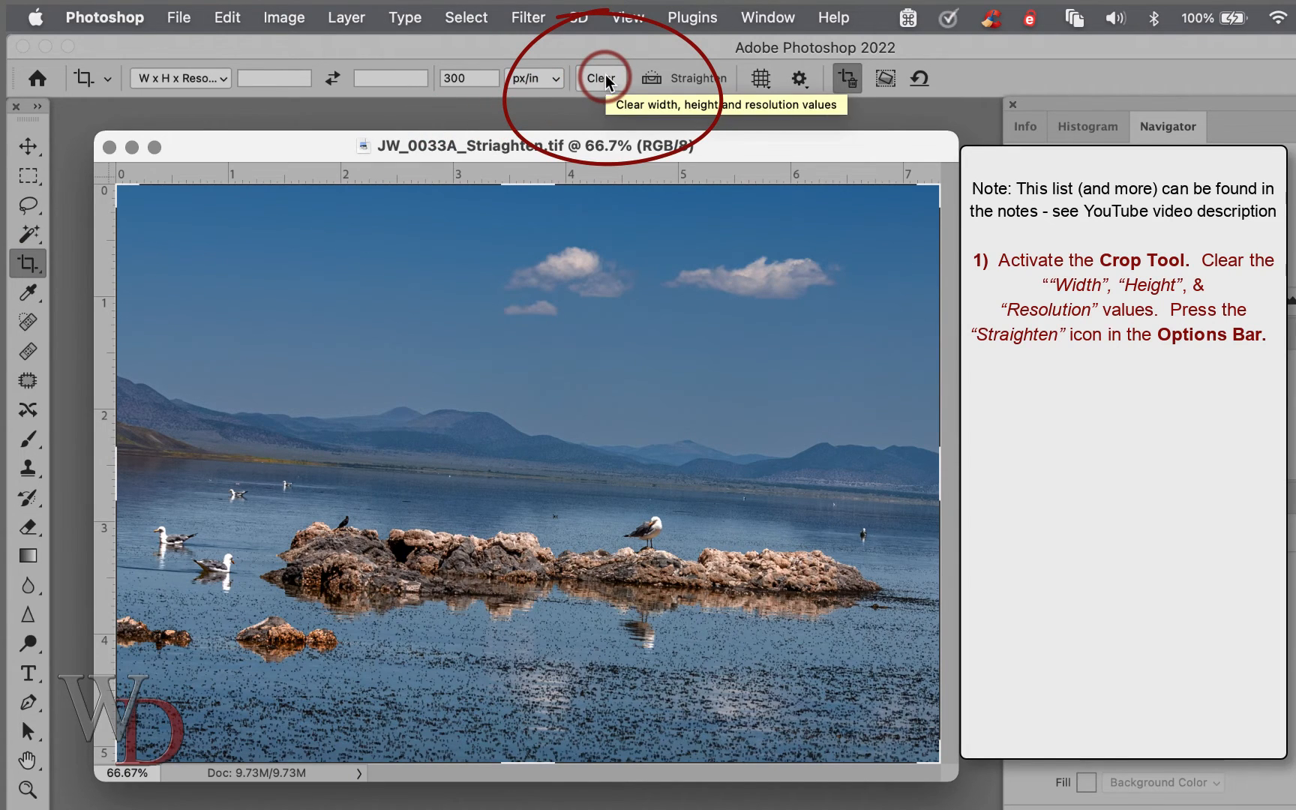
pyautogui.click(602, 78)
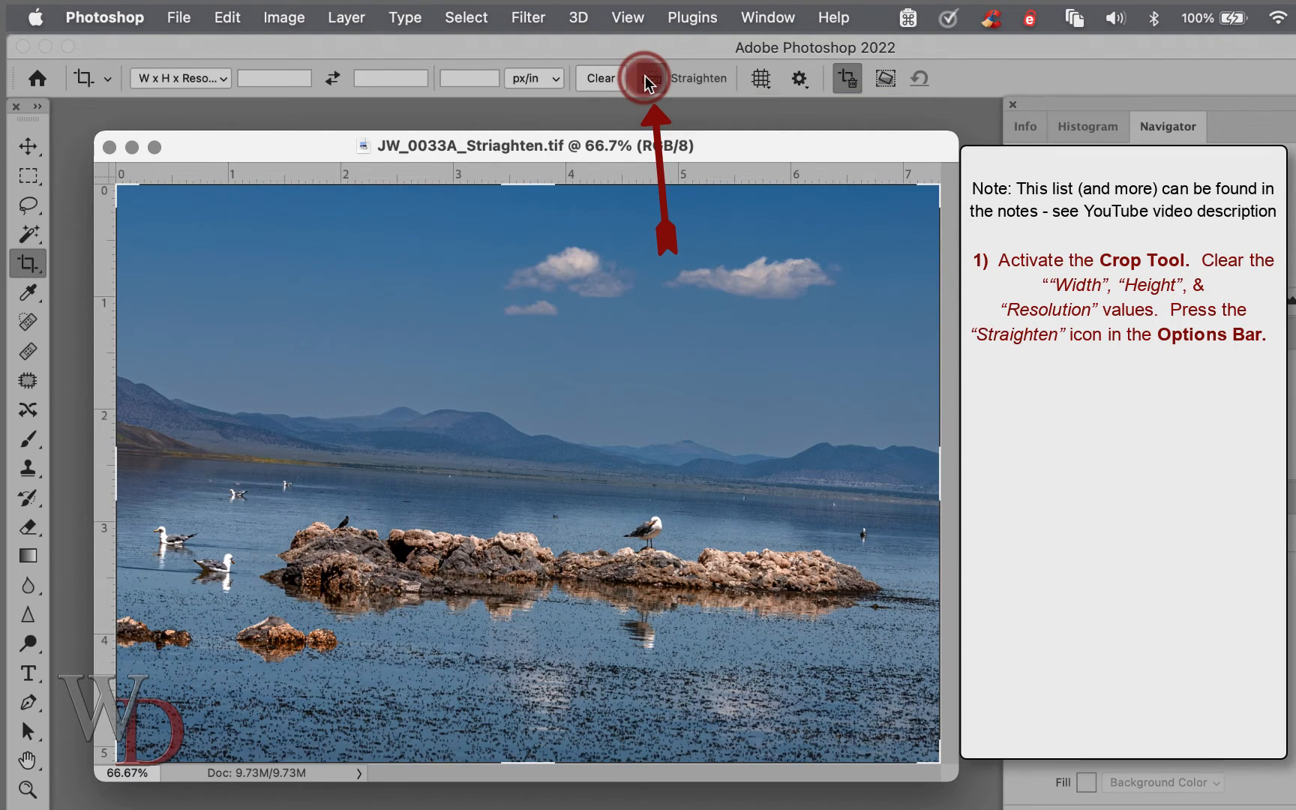
pyautogui.click(649, 78)
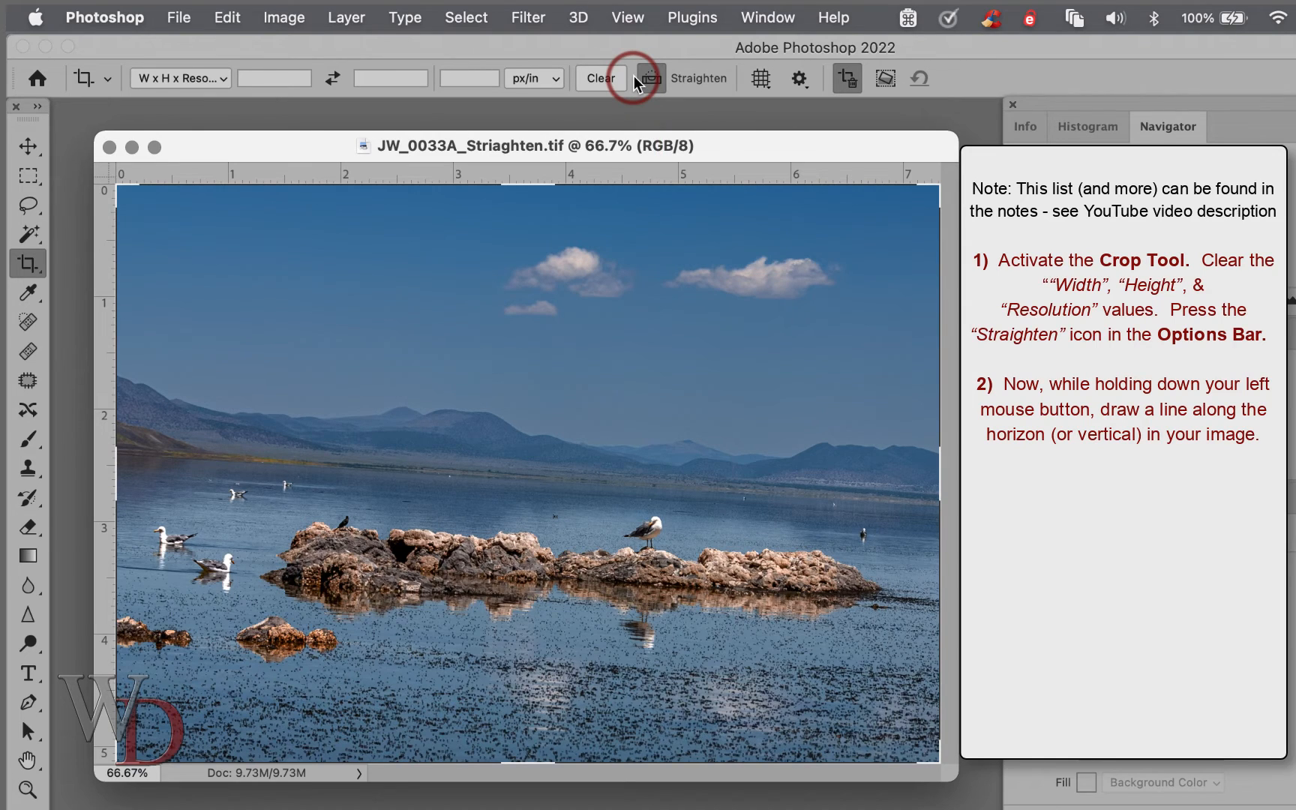
# Trace a line along the lake horizon and commit the straightened crop
pyautogui.moveTo(207, 501); pyautogui.dragTo(922, 550)
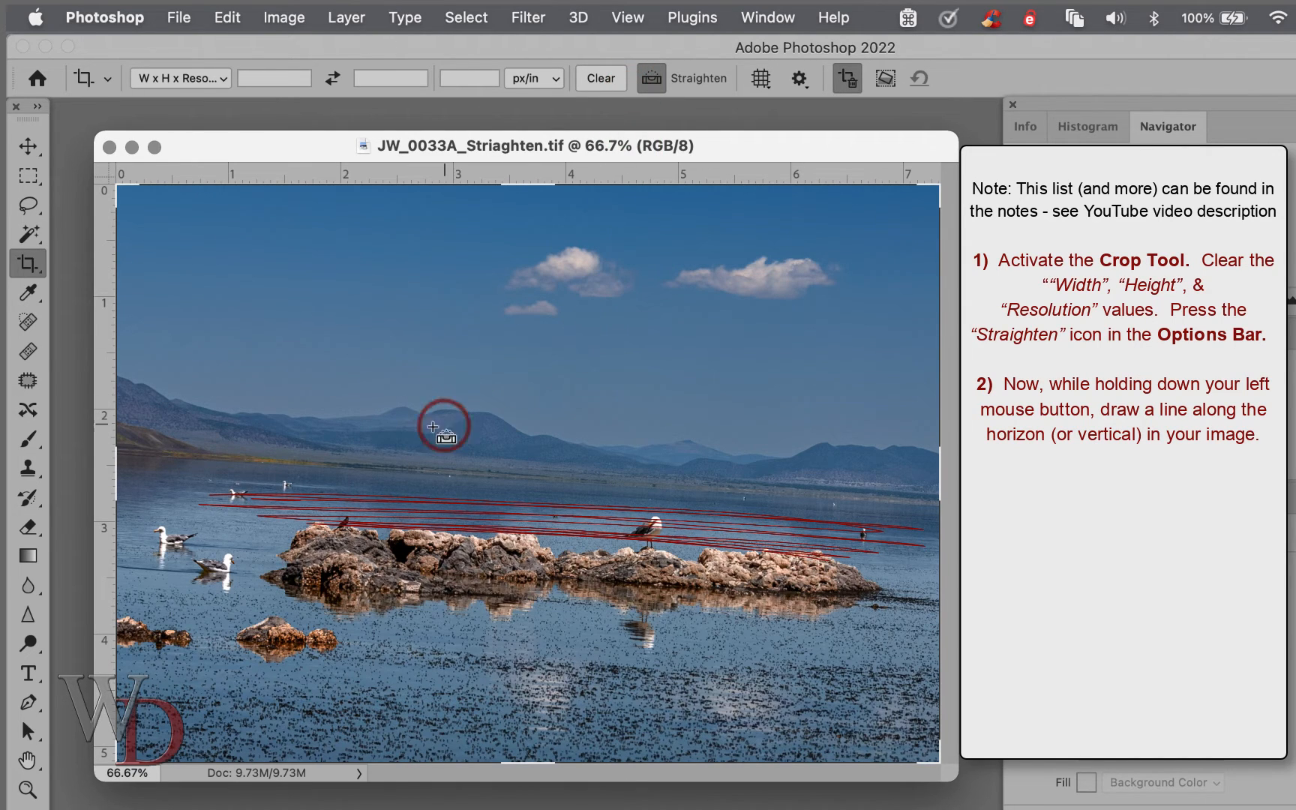
pyautogui.moveTo(297, 533); pyautogui.dragTo(603, 447)
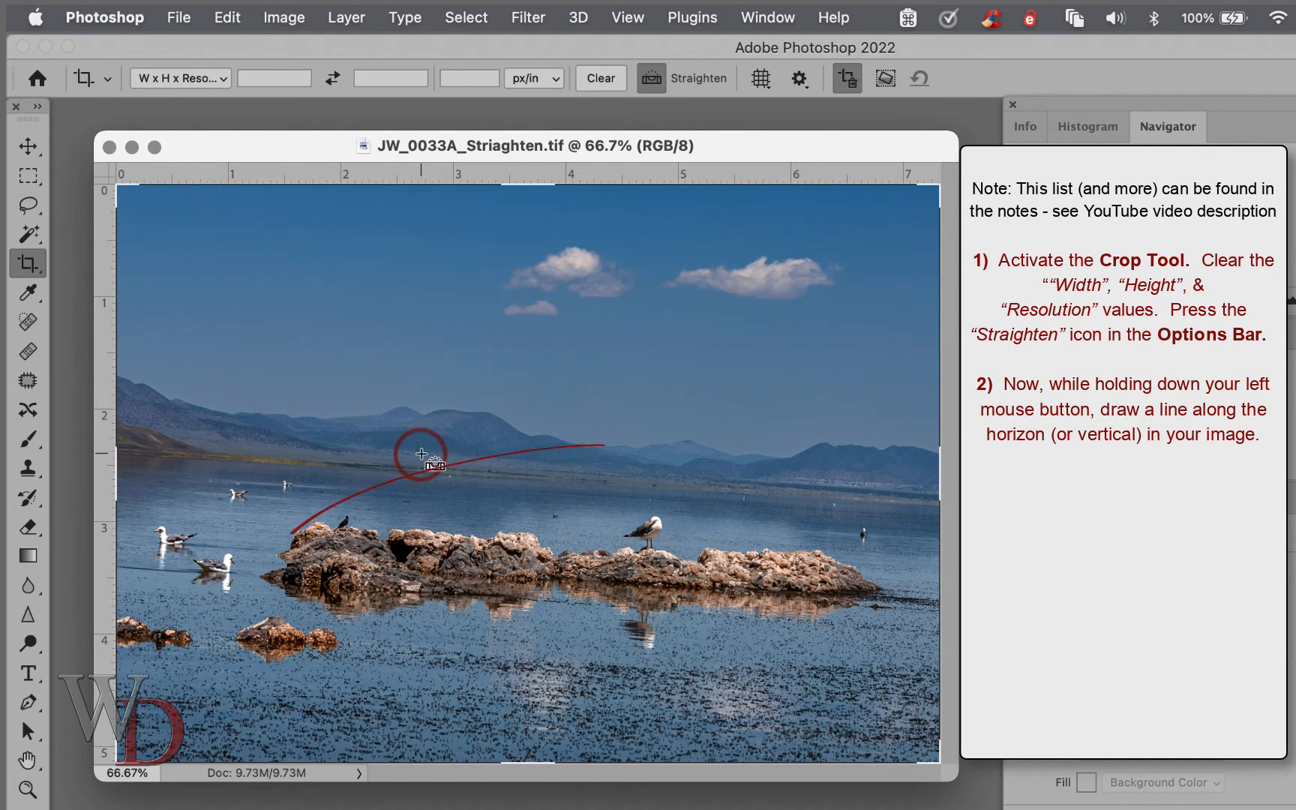
pyautogui.moveTo(421, 454); pyautogui.dragTo(454, 616)
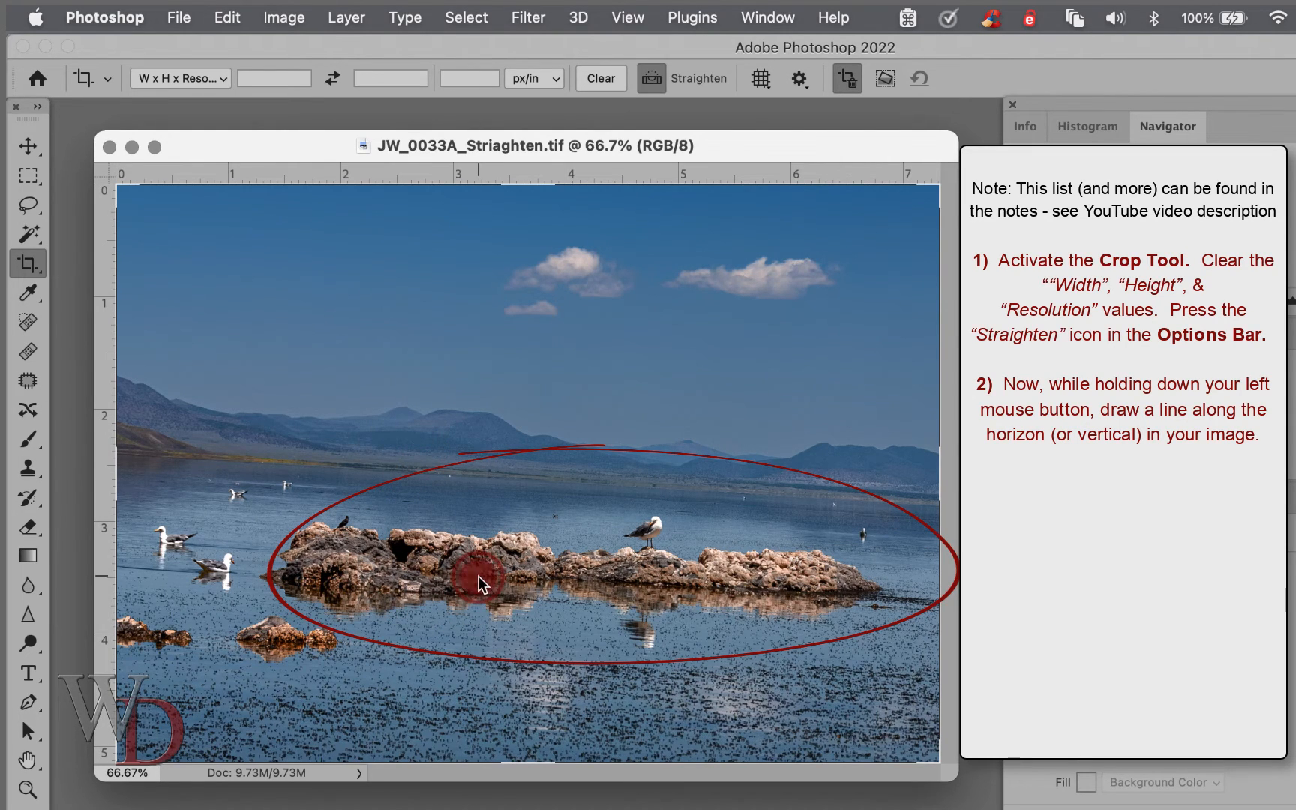
pyautogui.moveTo(480, 577); pyautogui.dragTo(835, 600)
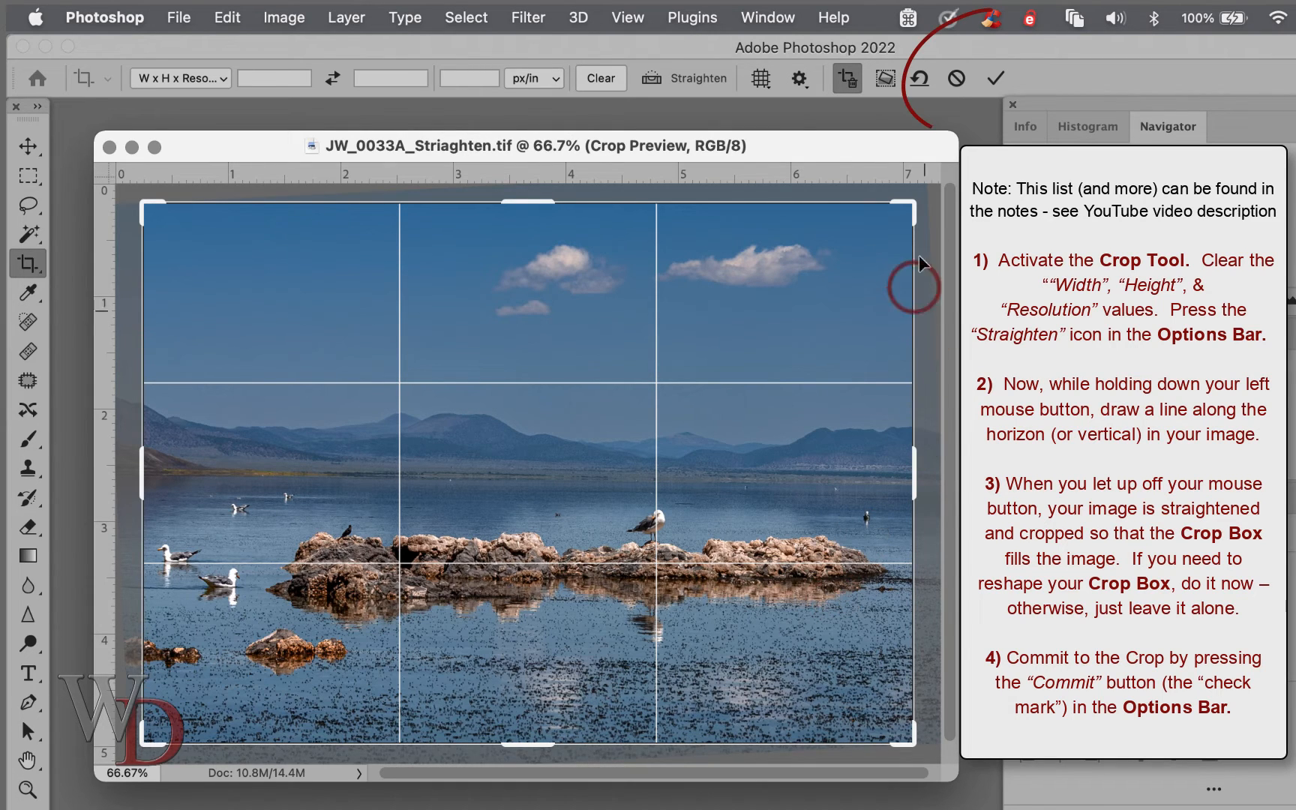
pyautogui.click(996, 78)
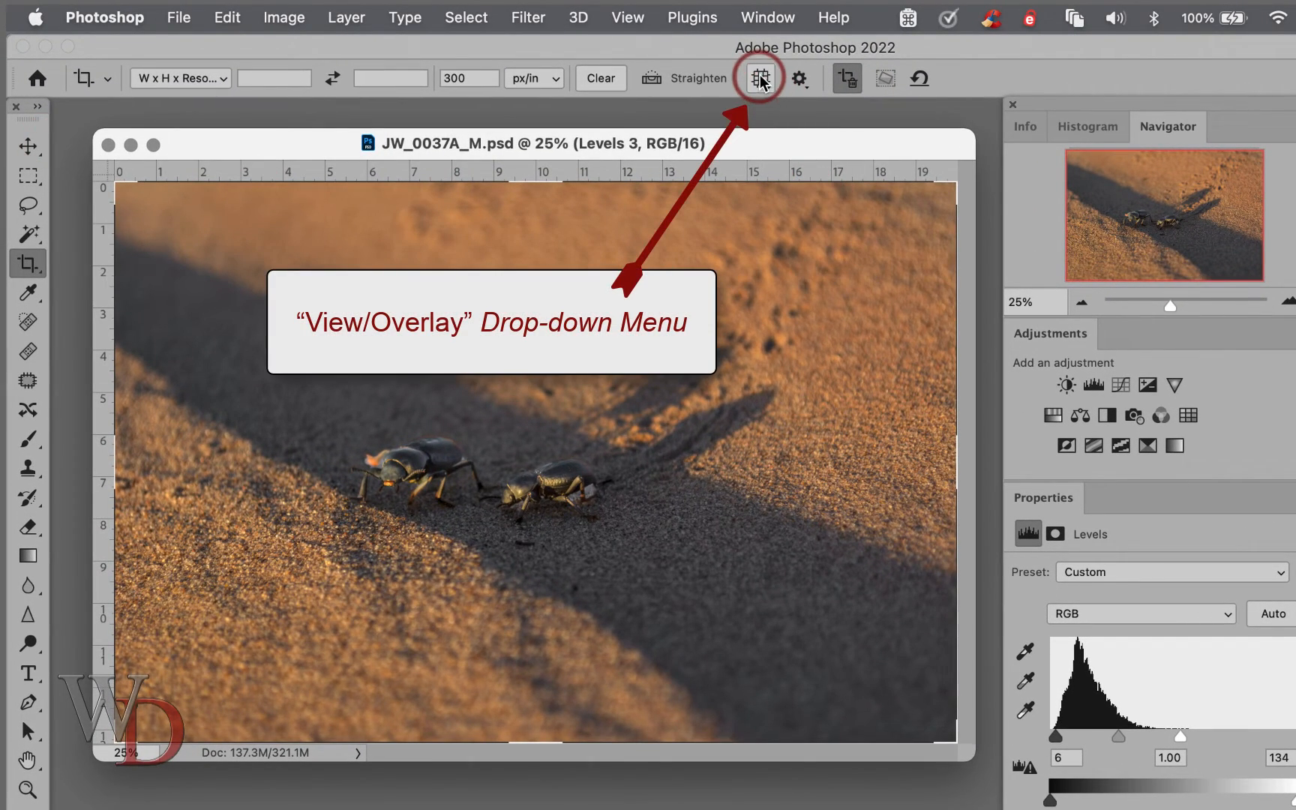
# Open the crop overlay View drop-down on the beetle photo
pyautogui.click(754, 79)
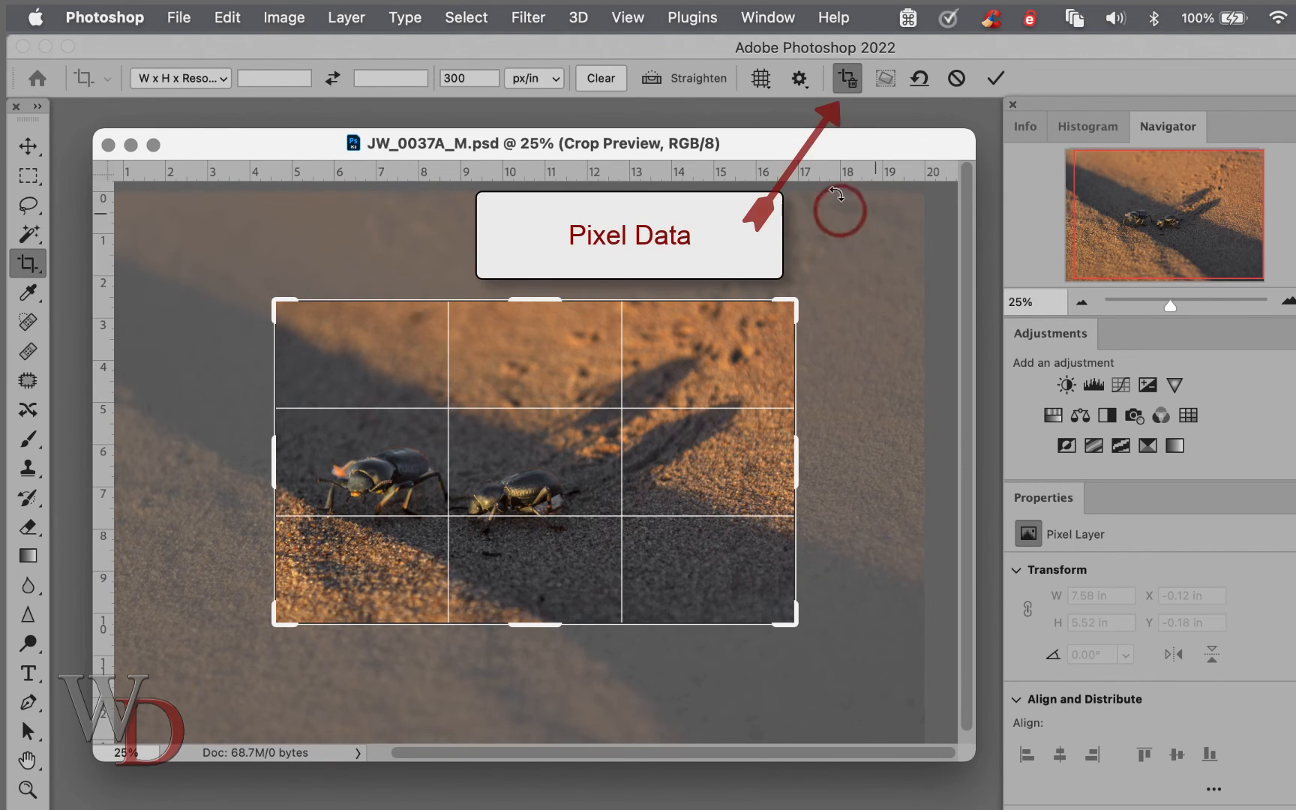
pyautogui.moveTo(848, 124)
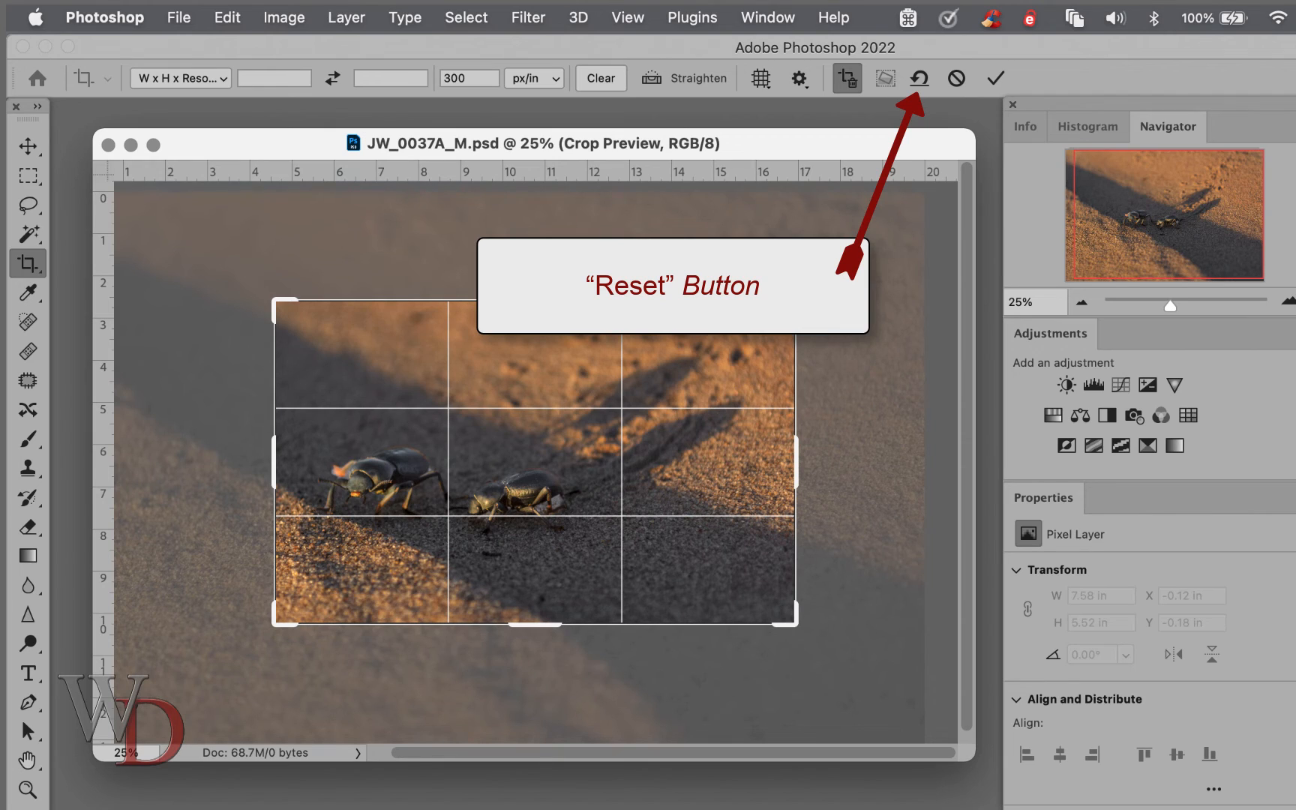
pyautogui.click(917, 78)
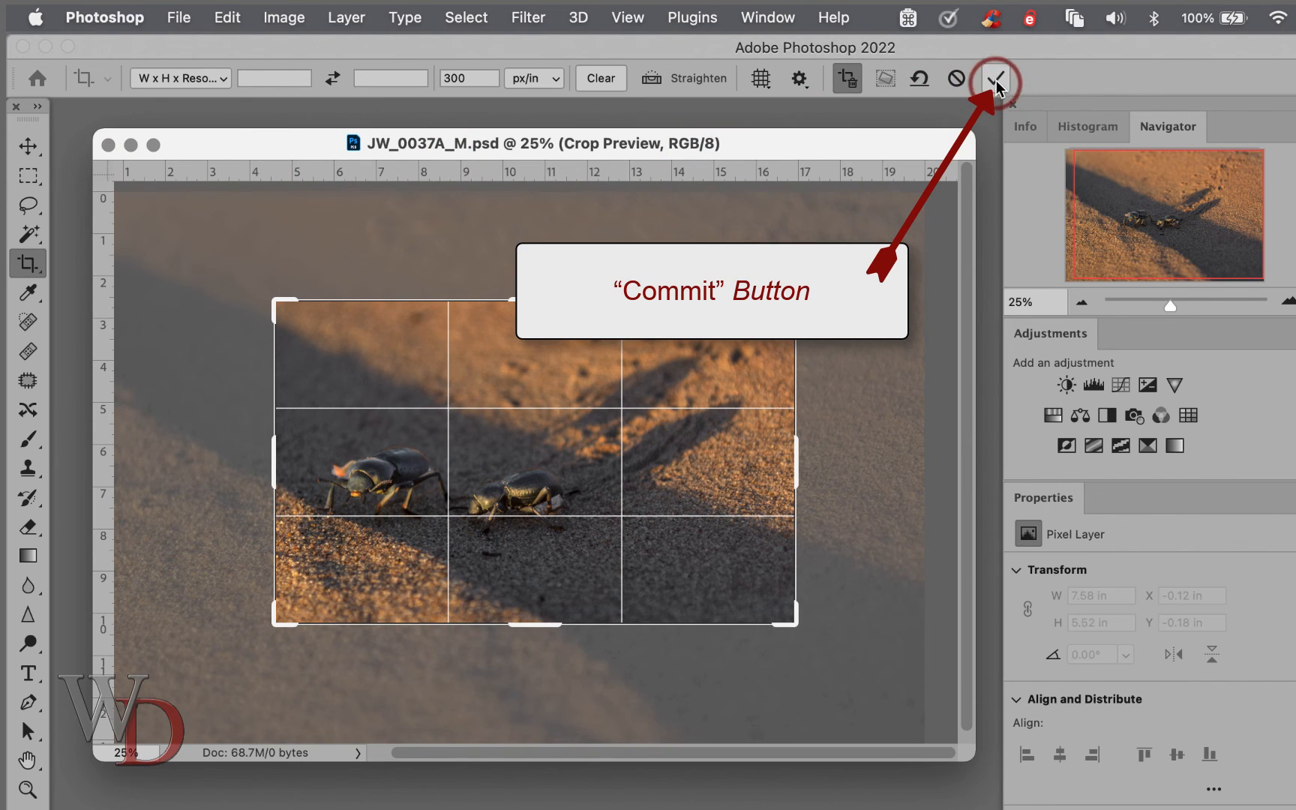
# Commit the crop so the beetle photo tightly frames both beetles on the sand
pyautogui.click(996, 78)
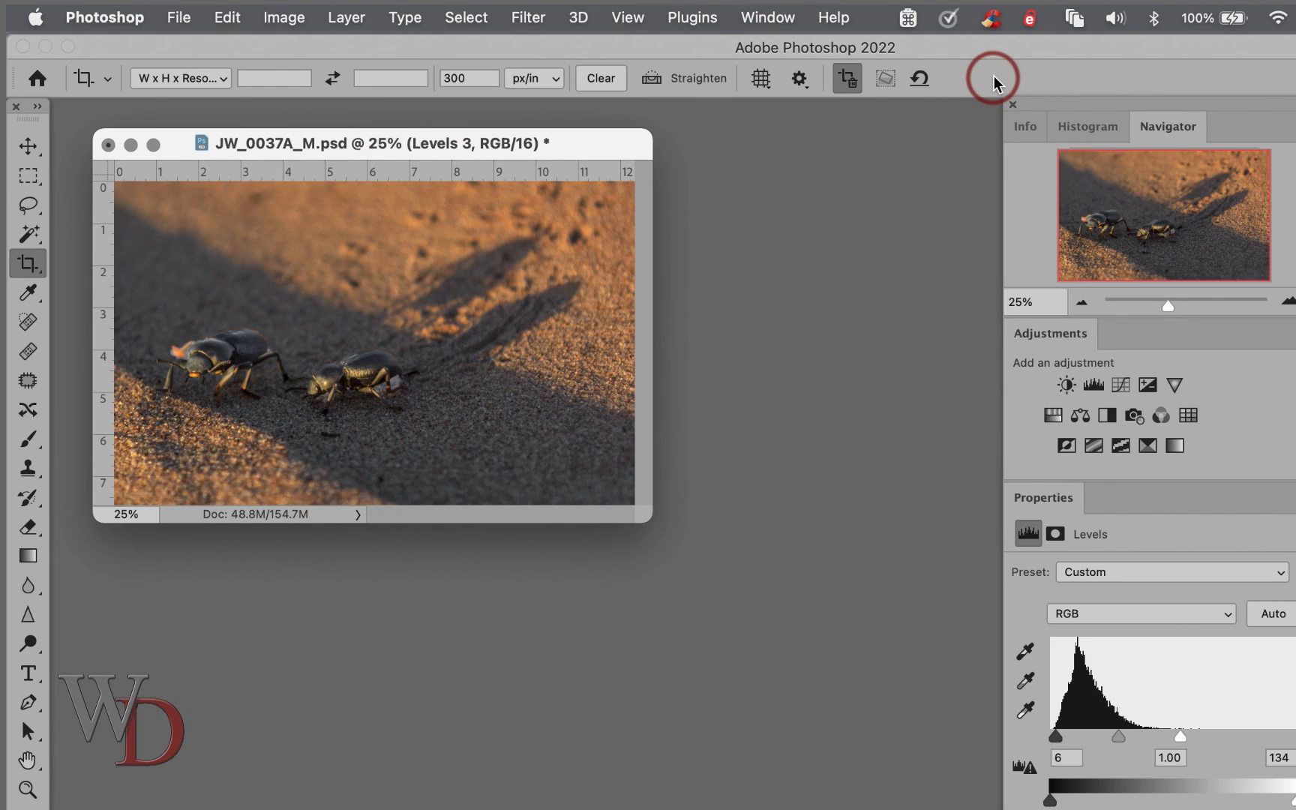